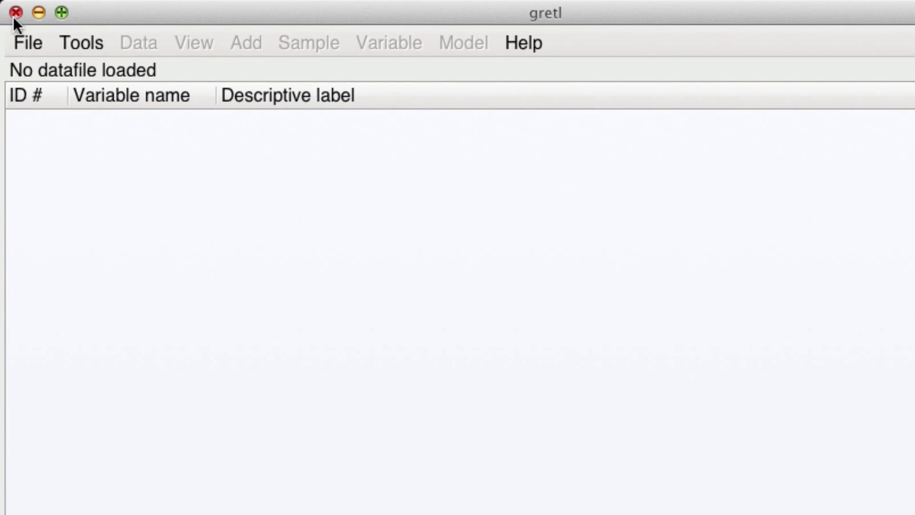
# Browse gretl's bundled sample datasets to reach the Greene collection
pyautogui.click(28, 42)
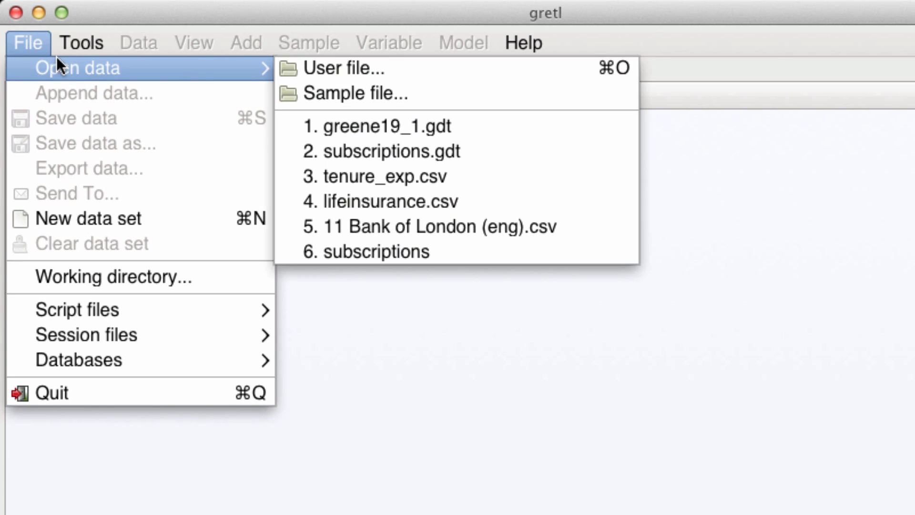
pyautogui.moveTo(355, 93)
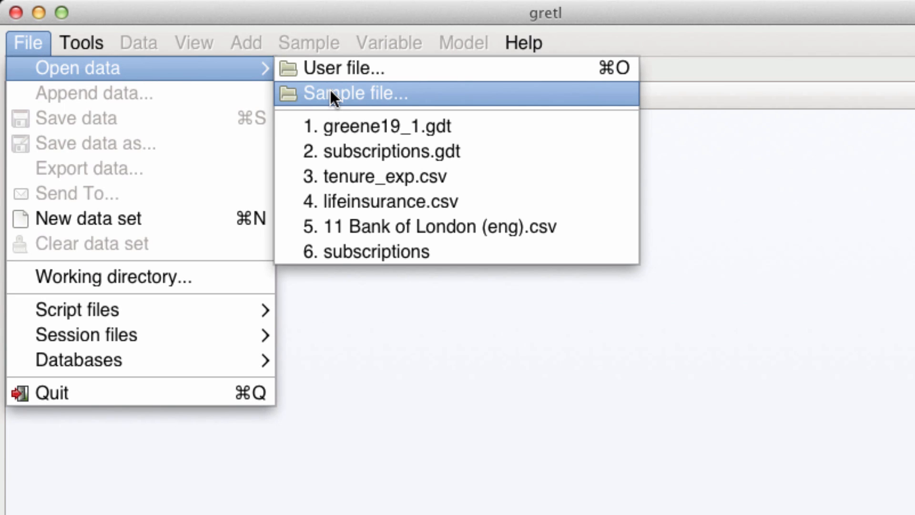
pyautogui.click(356, 93)
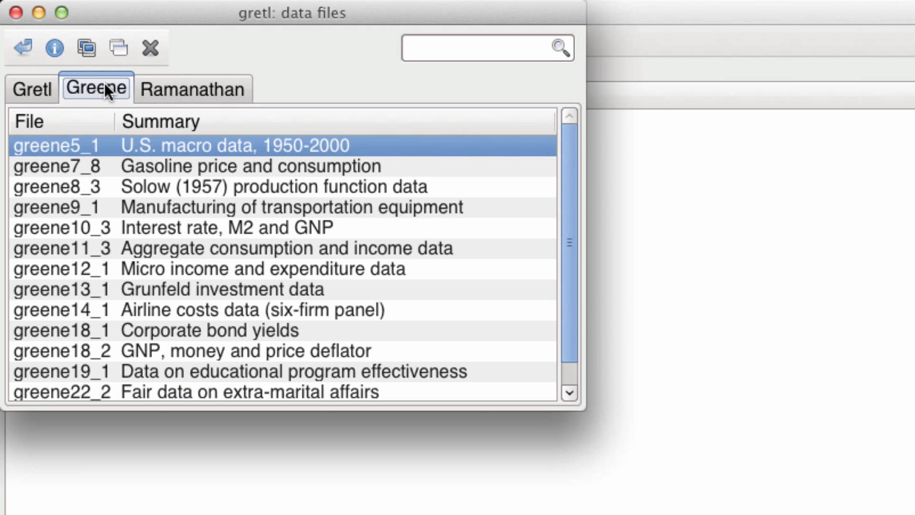
pyautogui.moveTo(116, 379)
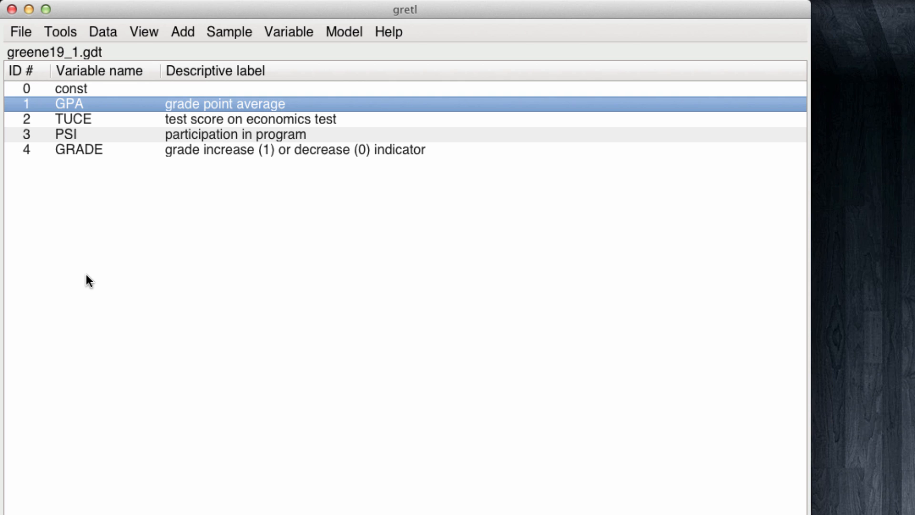
pyautogui.moveTo(326, 55)
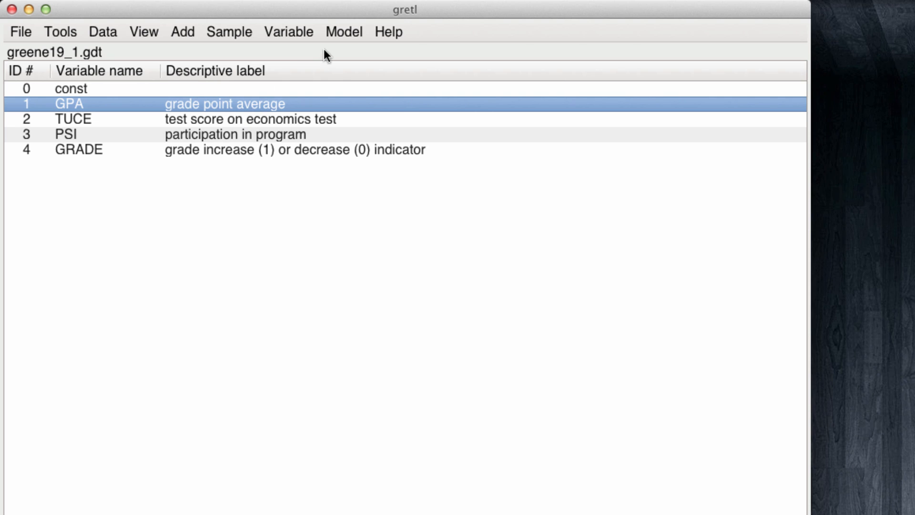
# Start a binary logit model from Model > Limited dependent variable
pyautogui.click(344, 31)
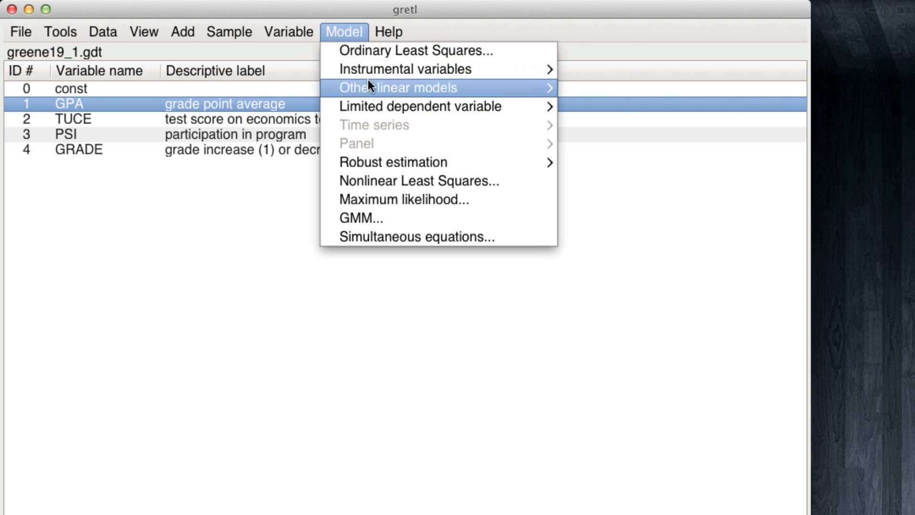
pyautogui.moveTo(419, 105)
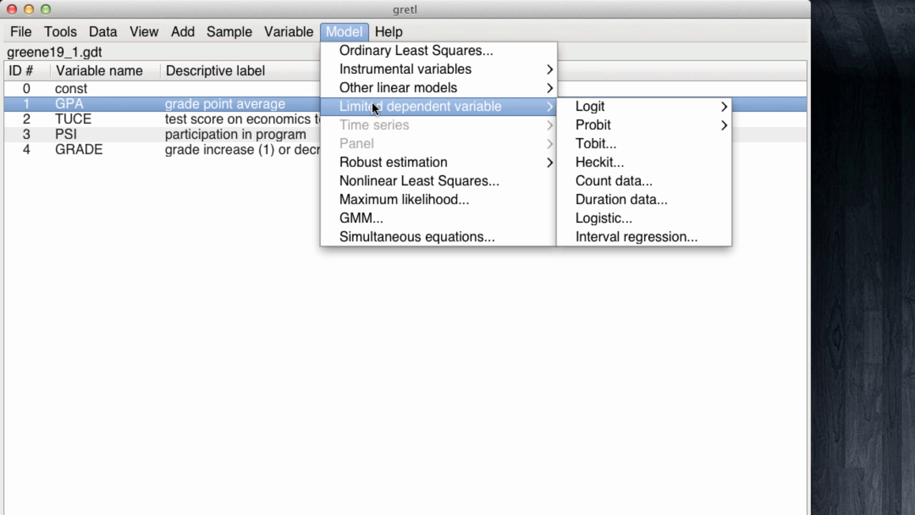
pyautogui.moveTo(388, 116)
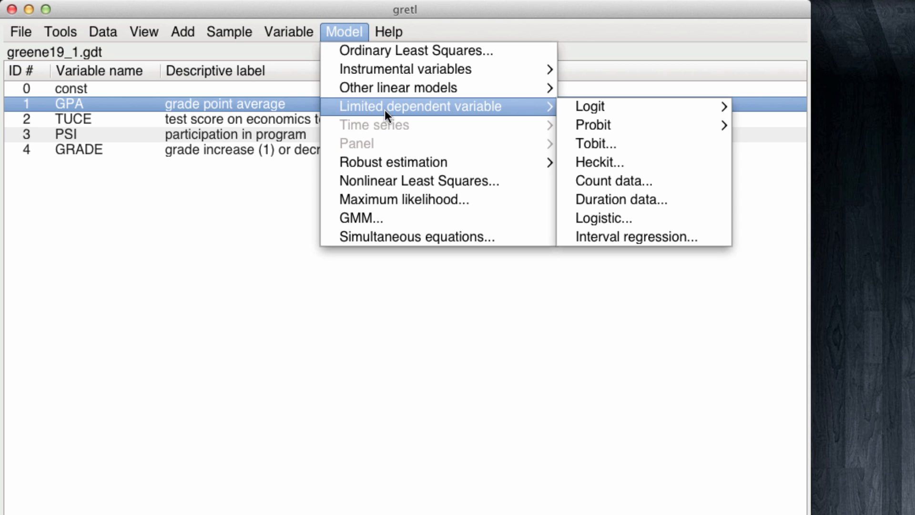
pyautogui.moveTo(459, 112)
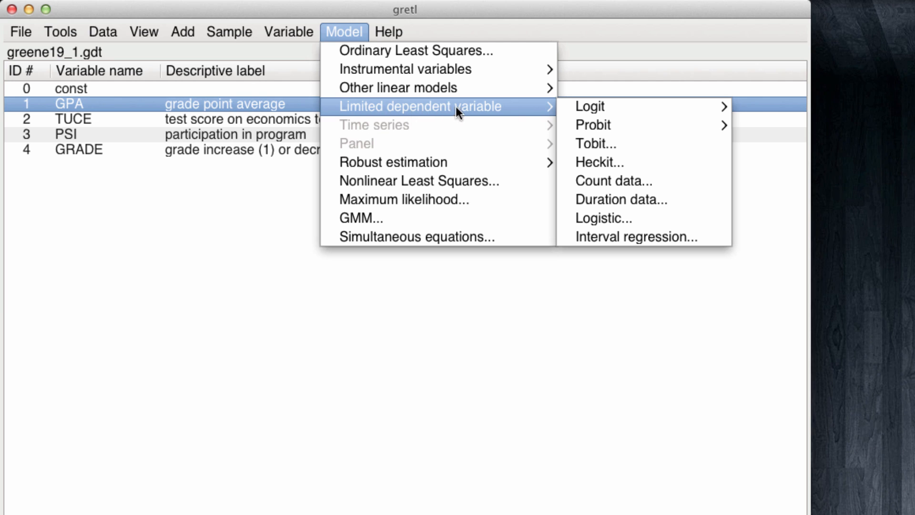
pyautogui.moveTo(589, 105)
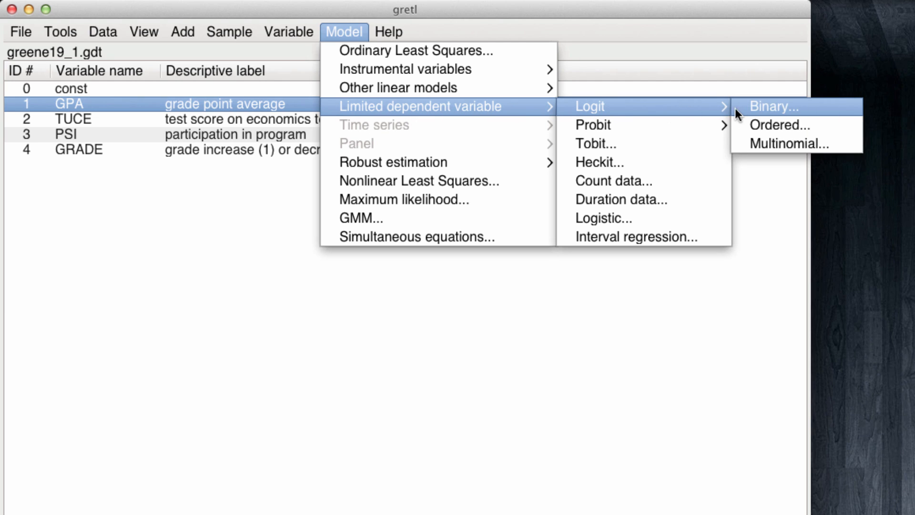
pyautogui.moveTo(817, 114)
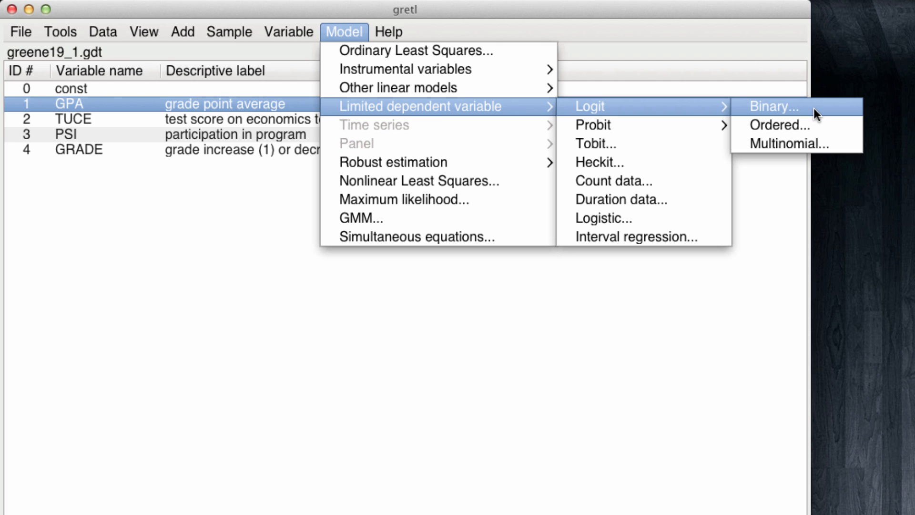
pyautogui.click(773, 105)
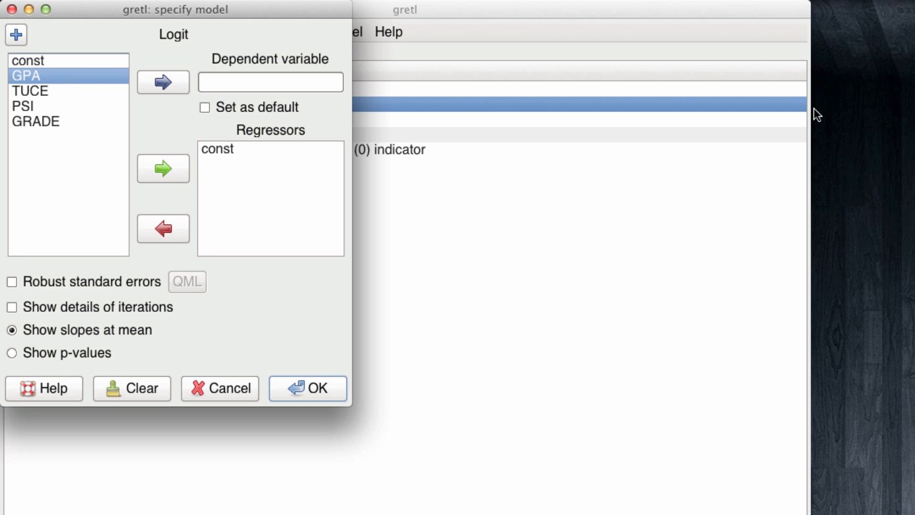
# Estimate a logit of GRADE on GPA, TUCE and PSI with p-values reported
pyautogui.click(37, 121)
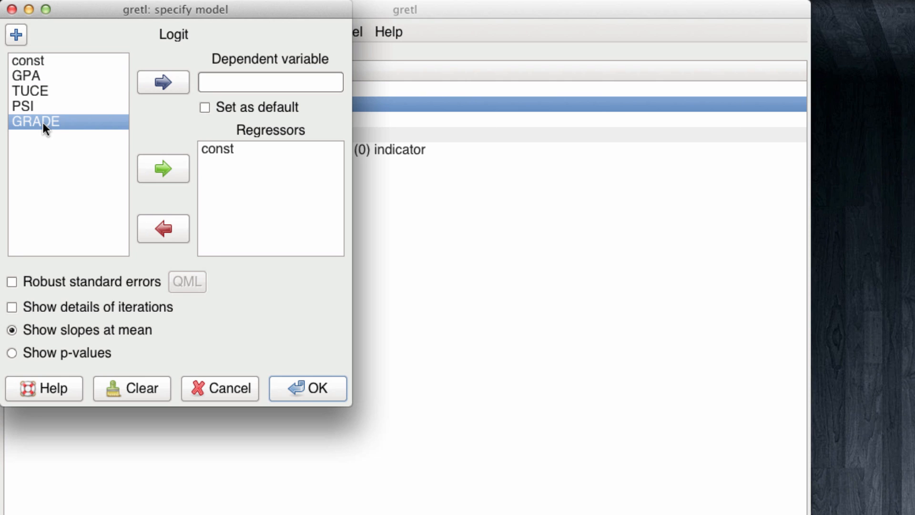
pyautogui.click(163, 82)
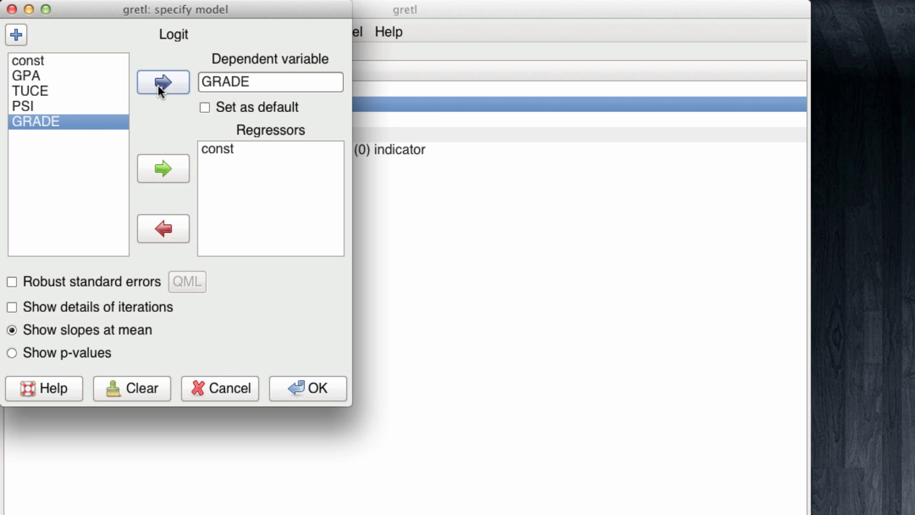
pyautogui.click(33, 75)
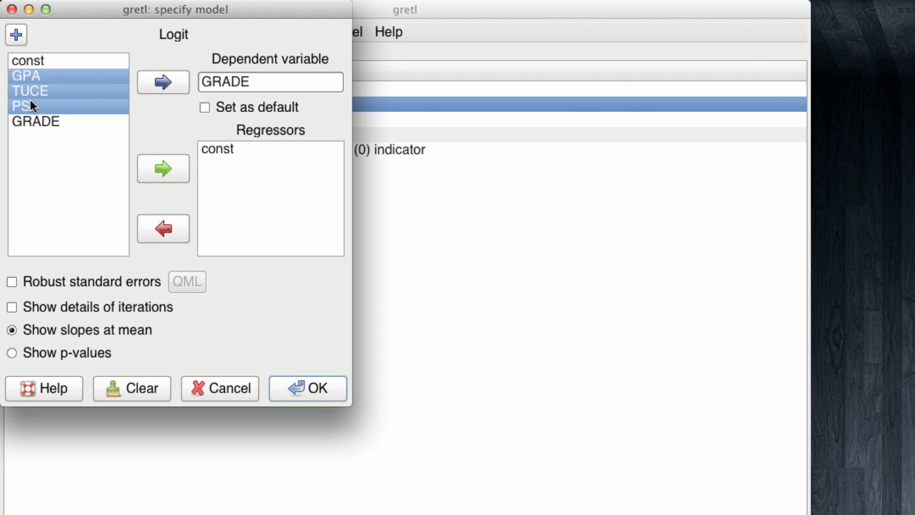
pyautogui.click(163, 167)
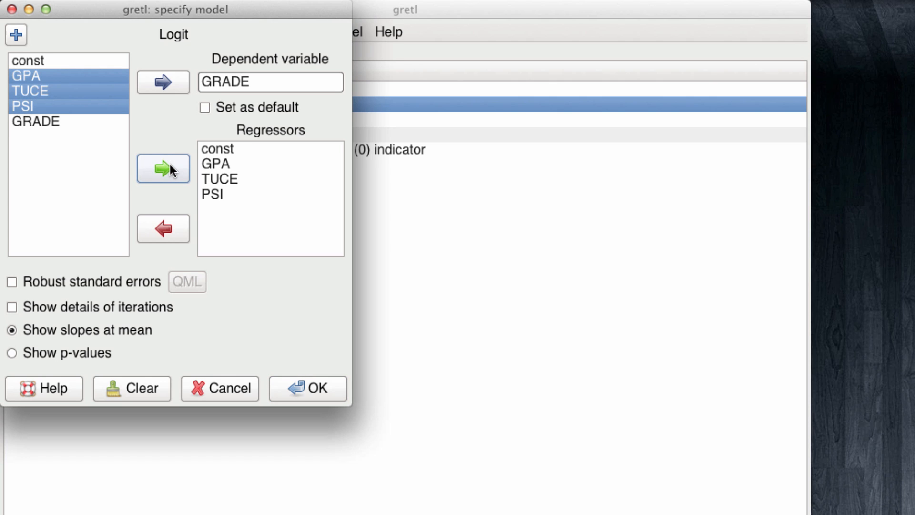
pyautogui.moveTo(163, 167)
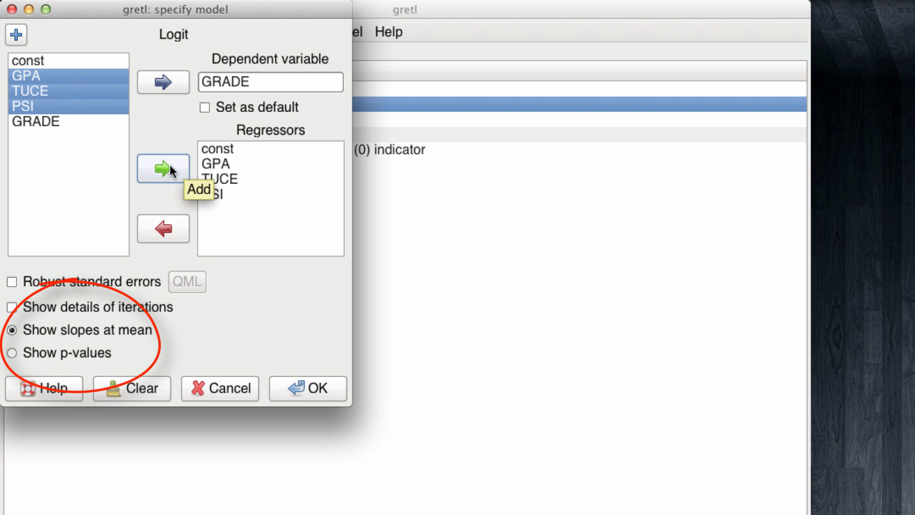
pyautogui.moveTo(201, 290)
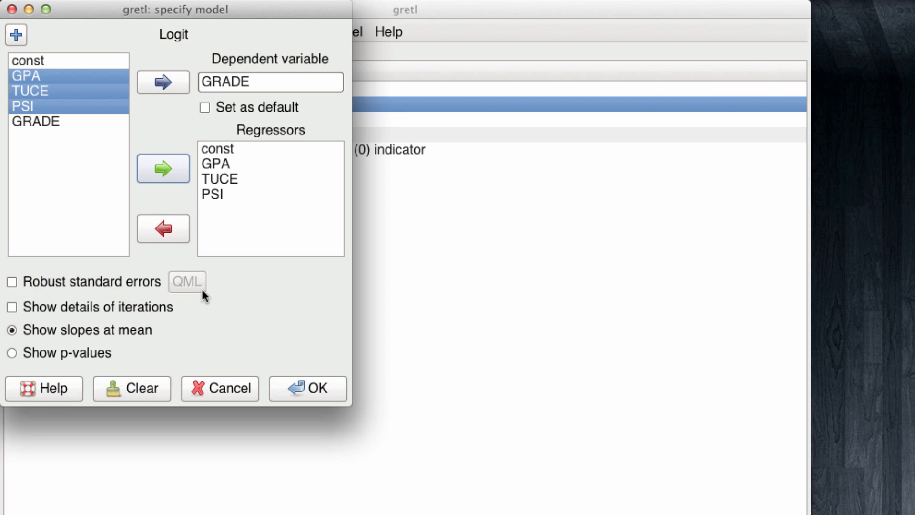
pyautogui.moveTo(115, 348)
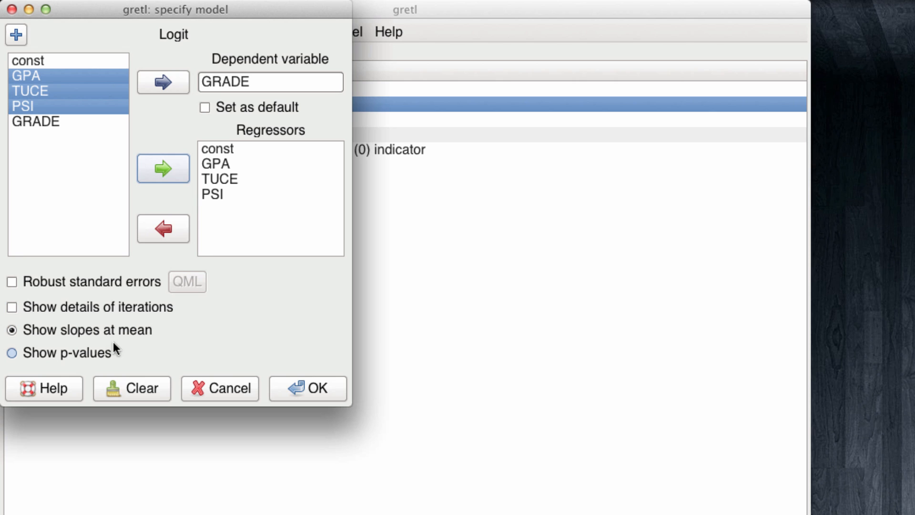
pyautogui.moveTo(97, 358)
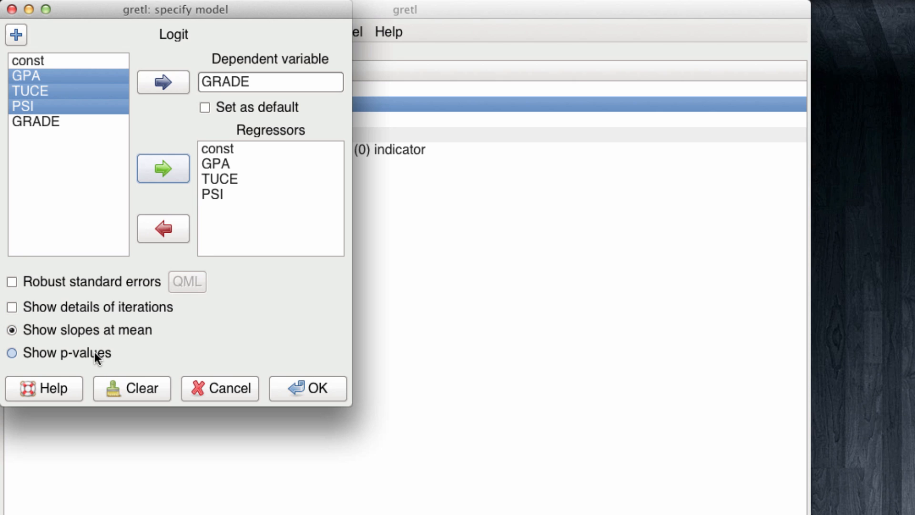
pyautogui.click(11, 352)
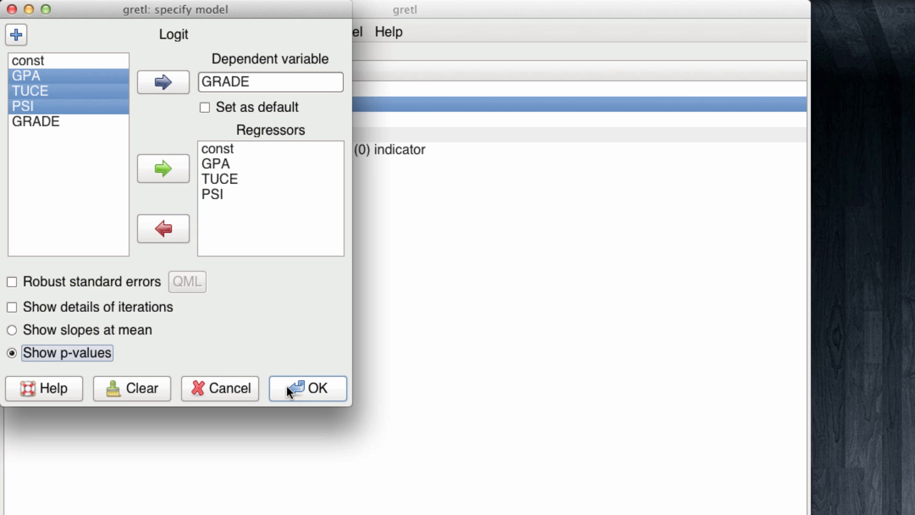
pyautogui.click(307, 387)
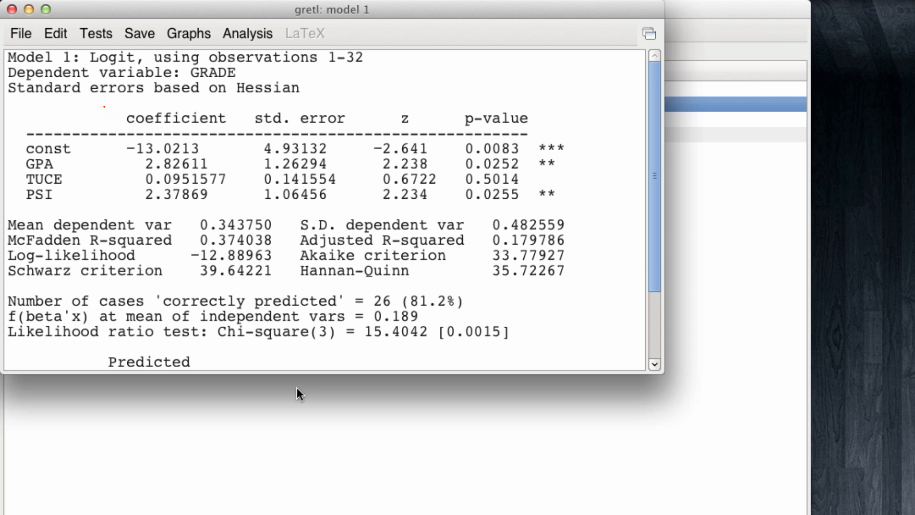
# Highlight the logit coefficients, including PSI's 2.37869 with p-value 0.0255
pyautogui.moveTo(108, 105); pyautogui.dragTo(245, 209)
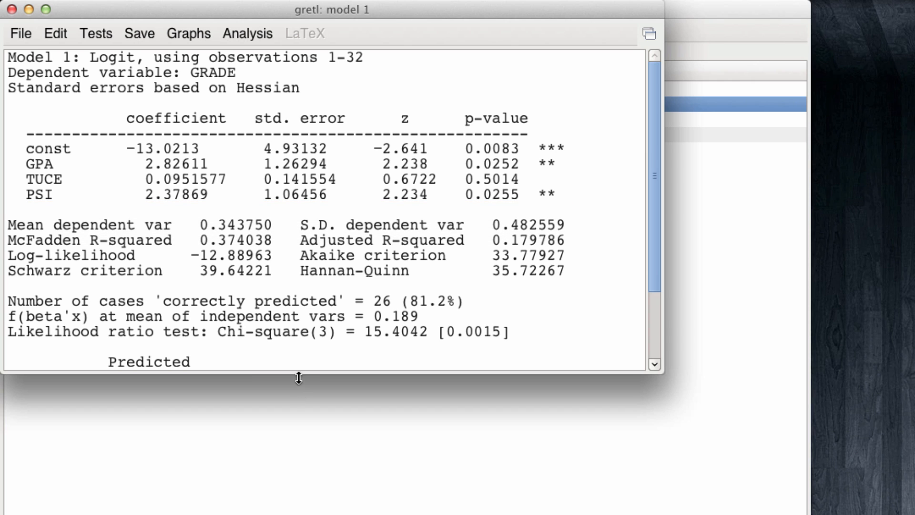
# Scroll the logit output down to the actual-versus-predicted table
pyautogui.scroll(-3)
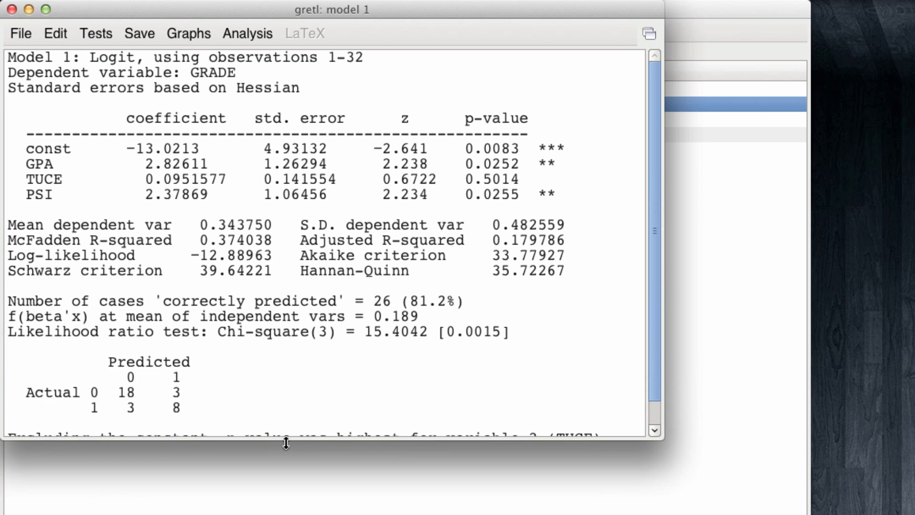
pyautogui.scroll(-3)
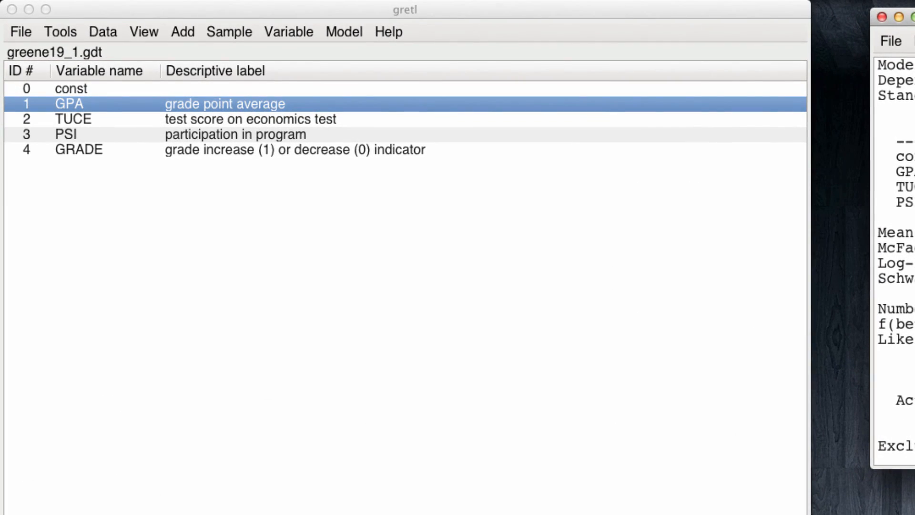
# Re-estimate the GRADE logit reporting slopes at the mean instead of p-values
pyautogui.click(344, 32)
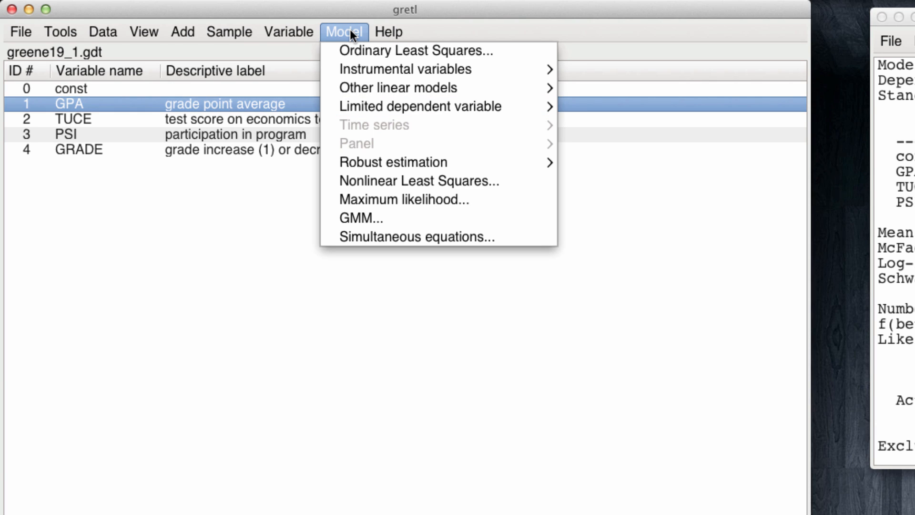
pyautogui.moveTo(420, 106)
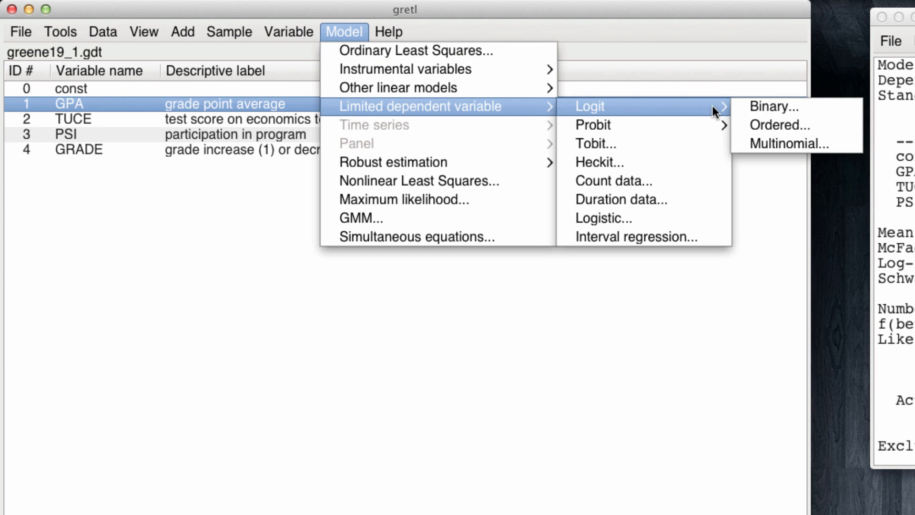
pyautogui.click(773, 106)
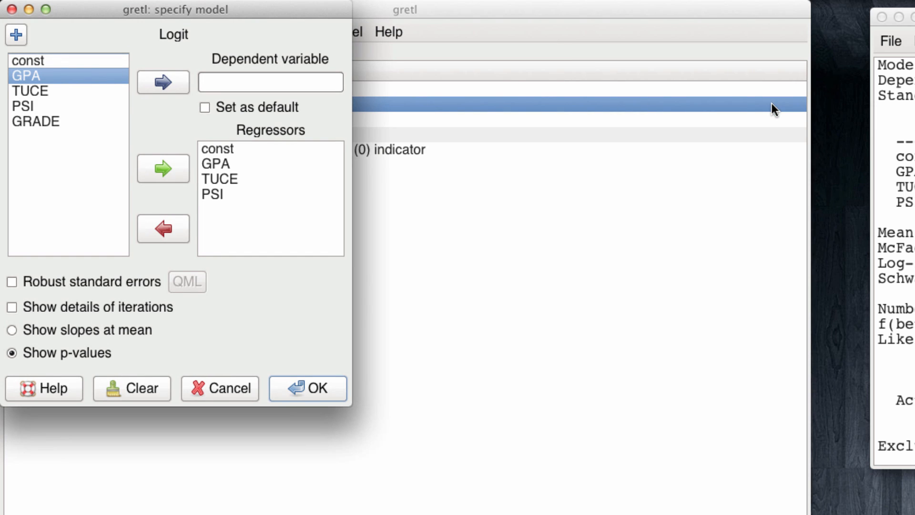
pyautogui.moveTo(33, 97)
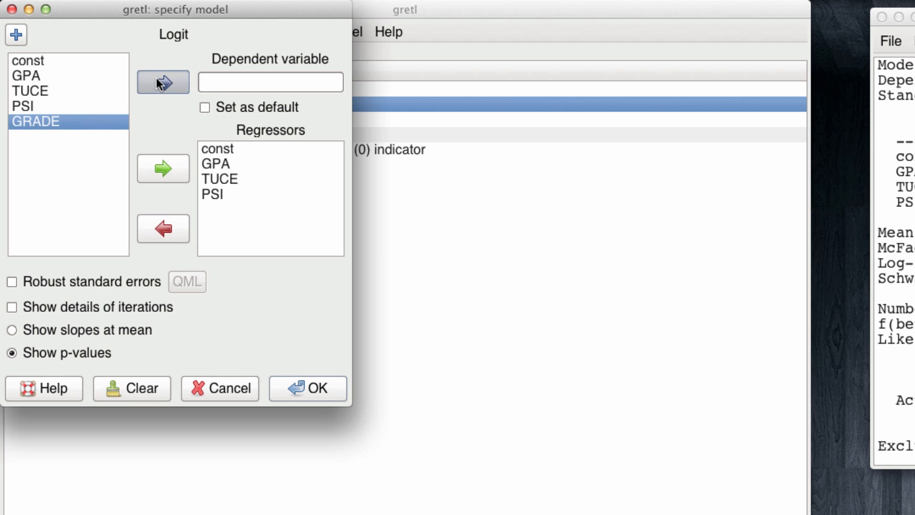
pyautogui.click(163, 82)
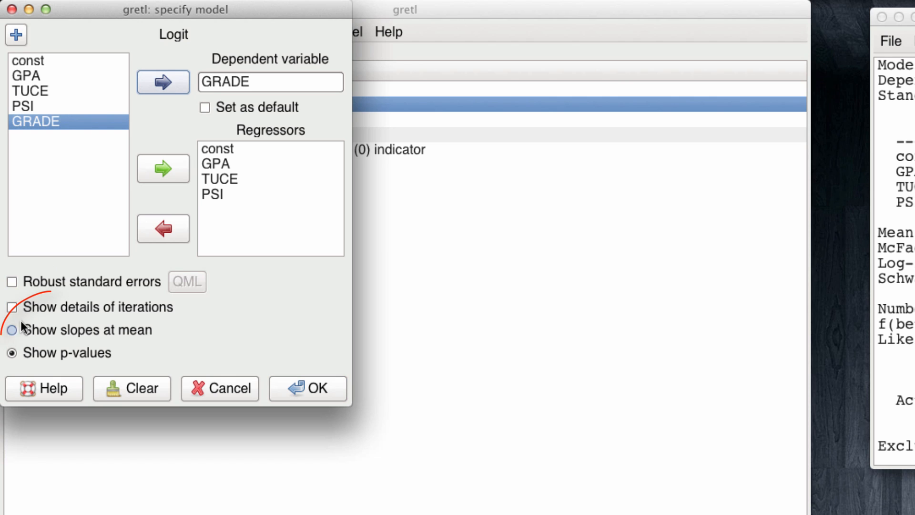
pyautogui.click(12, 330)
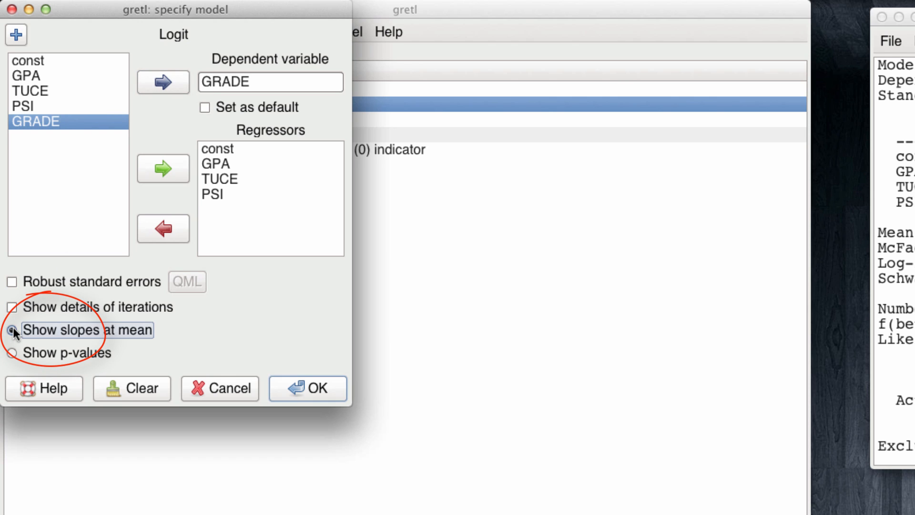
pyautogui.click(16, 329)
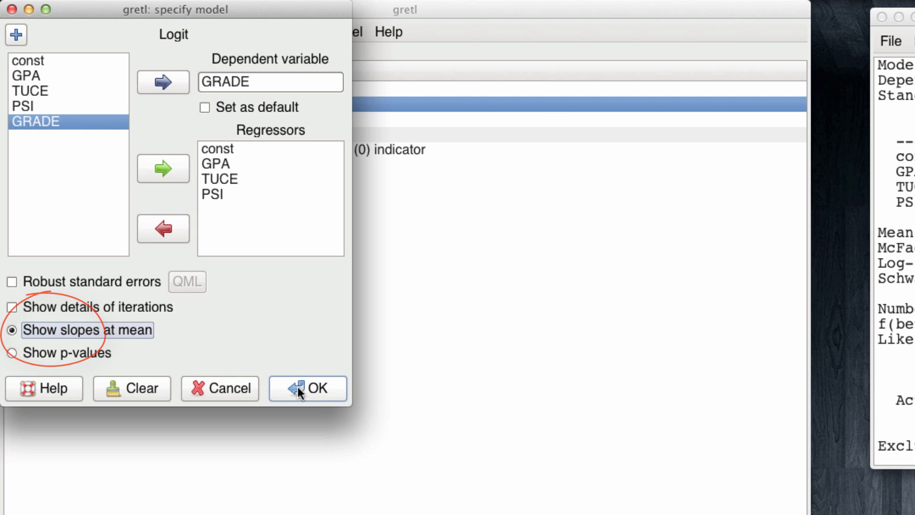
pyautogui.click(308, 388)
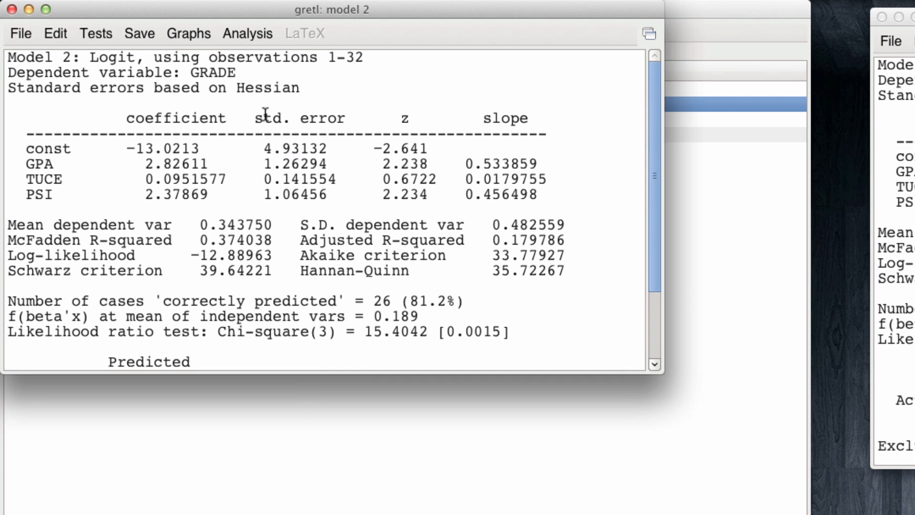
pyautogui.moveTo(275, 8)
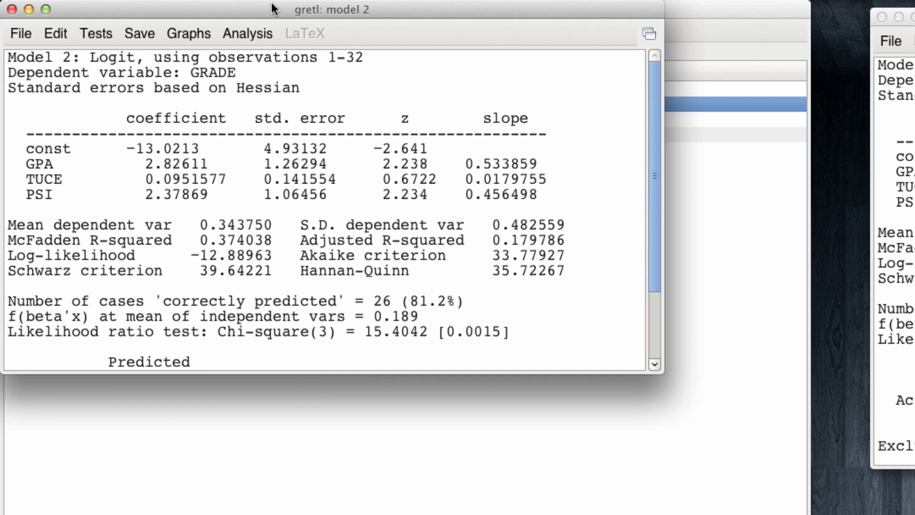
# Place the Model 2 slope output beside the Model 1 p-value output
pyautogui.moveTo(333, 10); pyautogui.dragTo(373, 12)
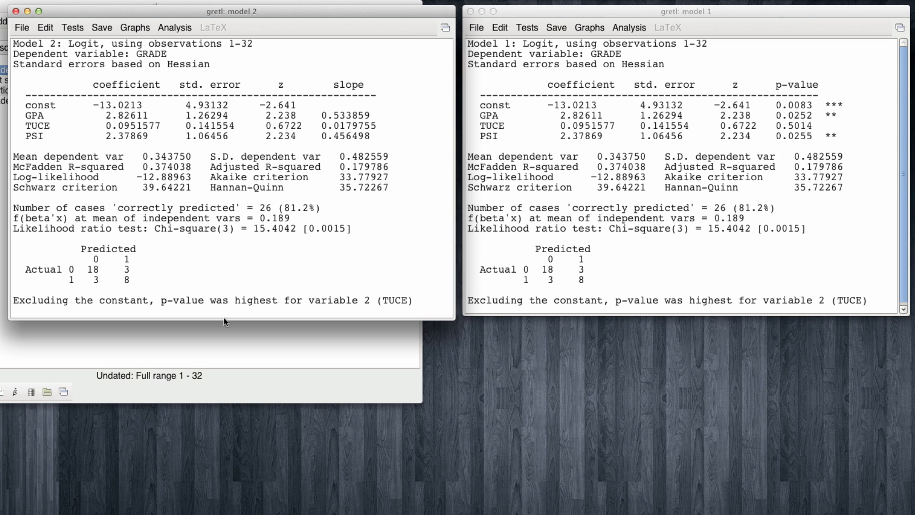
pyautogui.moveTo(226, 313)
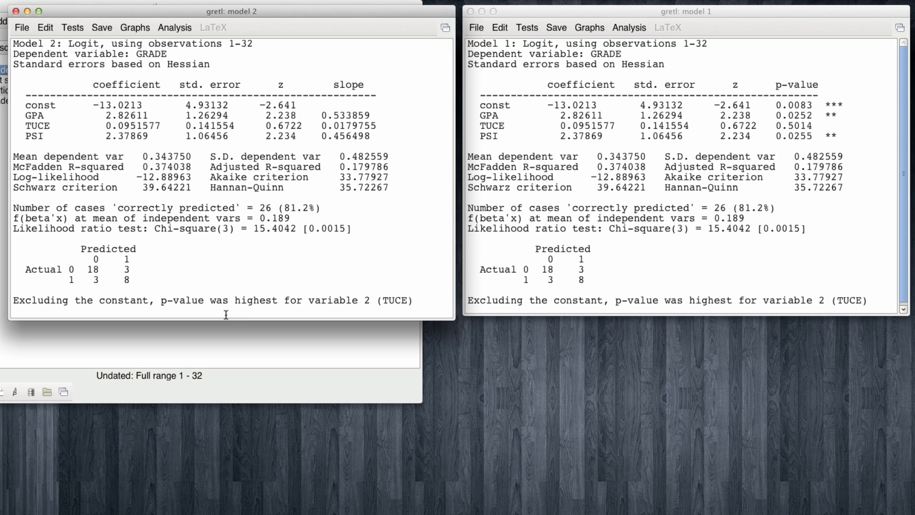
pyautogui.moveTo(902, 377)
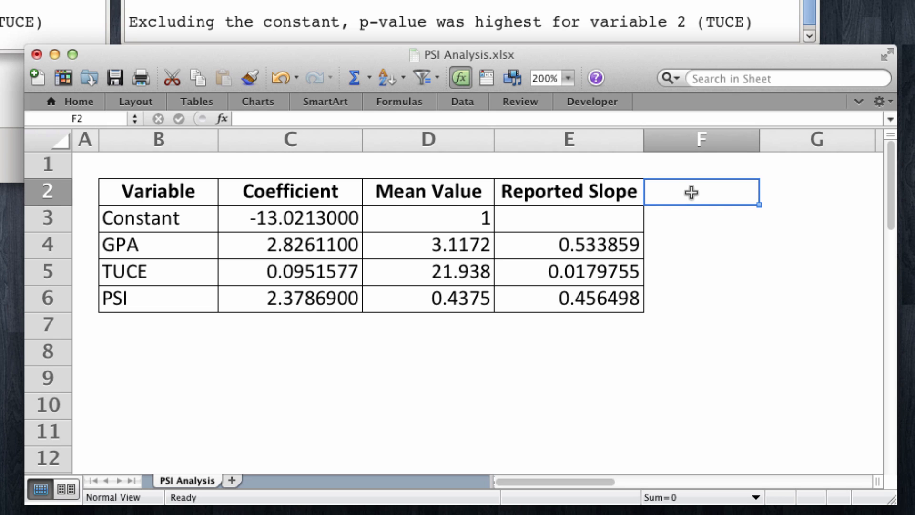
# Label columns PSI = 0 and PSI = 1 and select the Constant, GPA, TUCE means
pyautogui.write('PSI = 0')
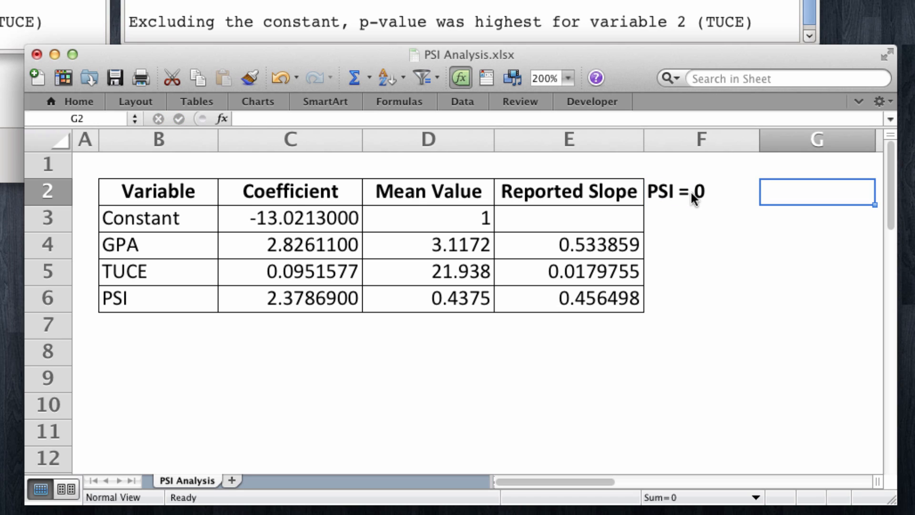
pyautogui.write('PSI')
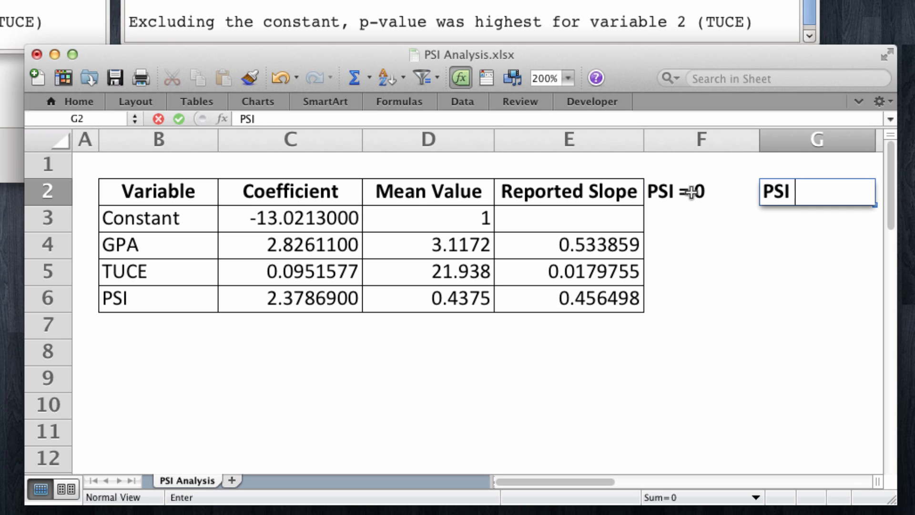
pyautogui.write('= 1')
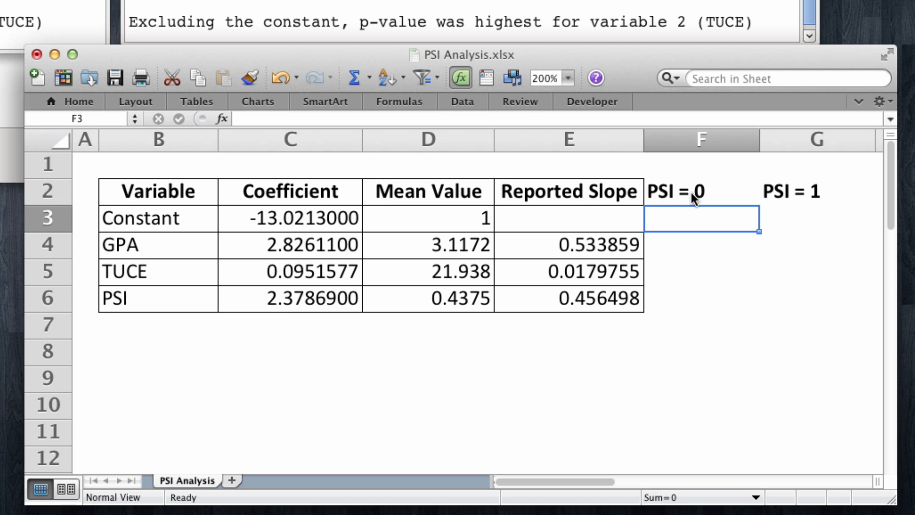
pyautogui.moveTo(428, 217); pyautogui.dragTo(428, 272)
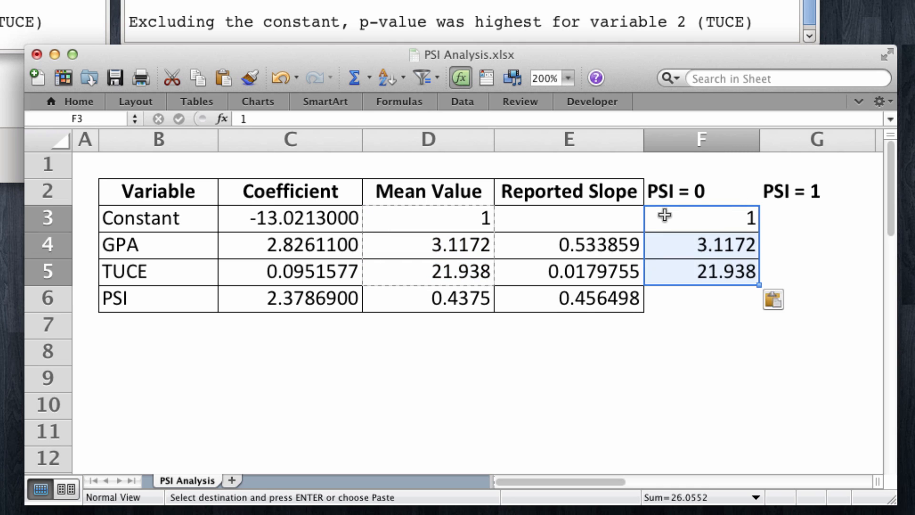
# Paste the means under PSI = 1 and set PSI to 0 and 1
pyautogui.click(817, 218)
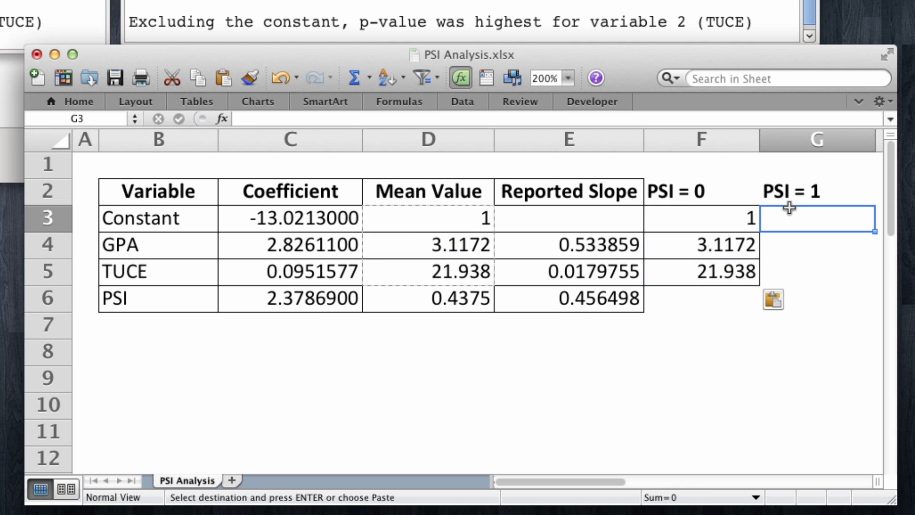
pyautogui.press('enter')
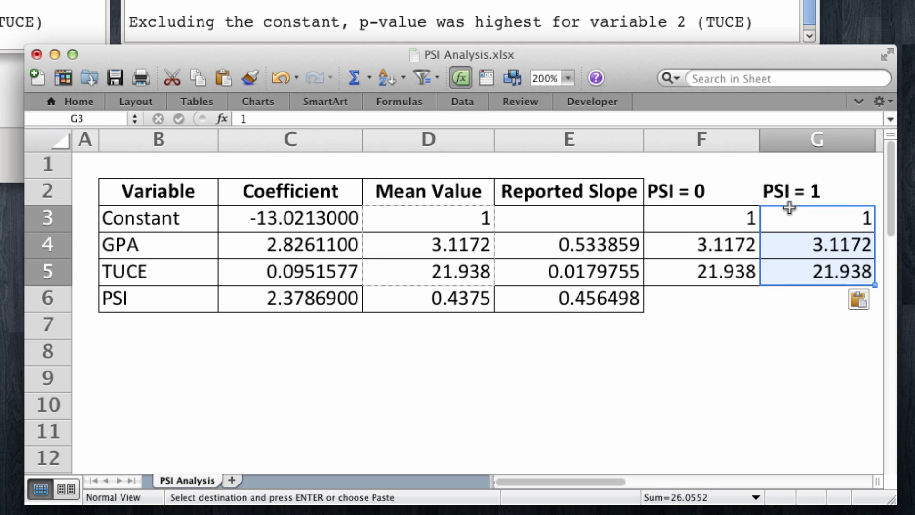
pyautogui.moveTo(725, 298)
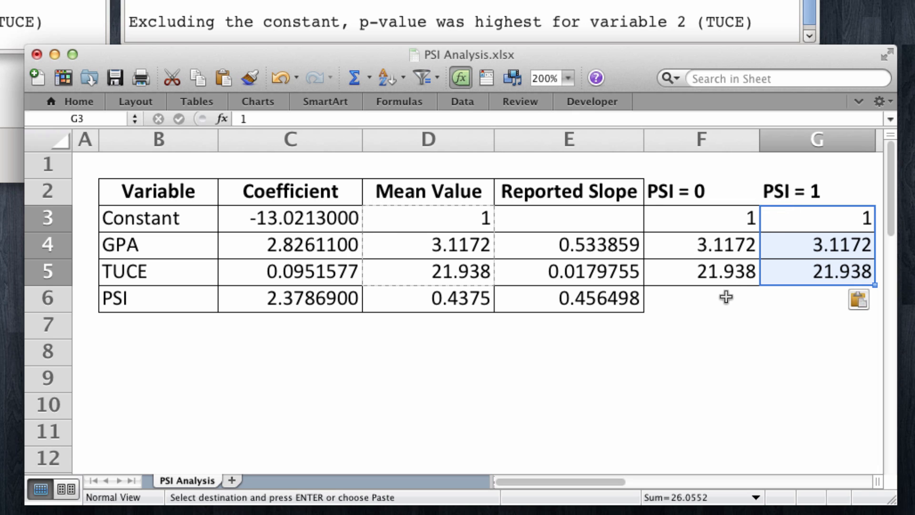
pyautogui.click(701, 298)
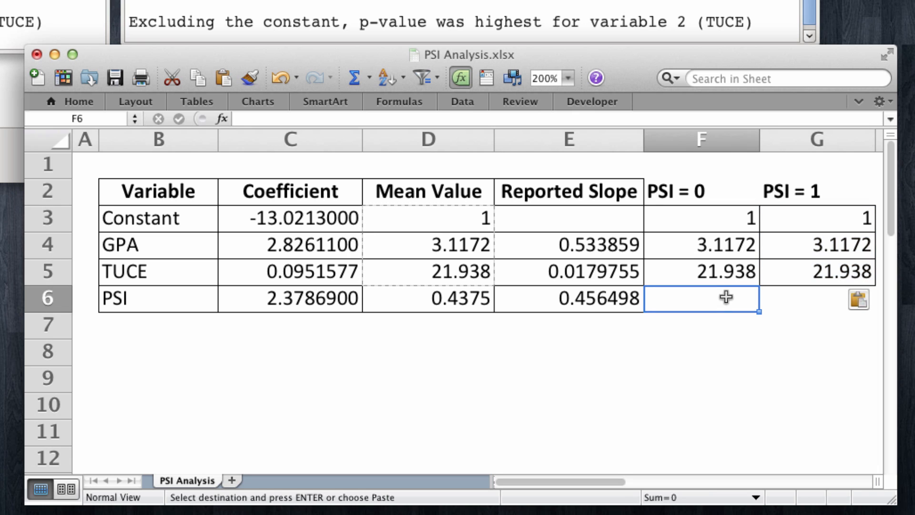
pyautogui.write('0')
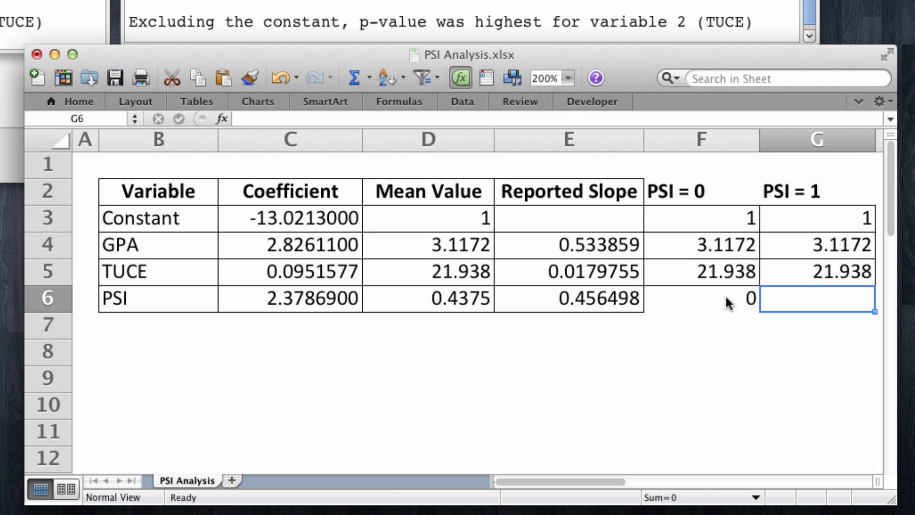
pyautogui.write('1')
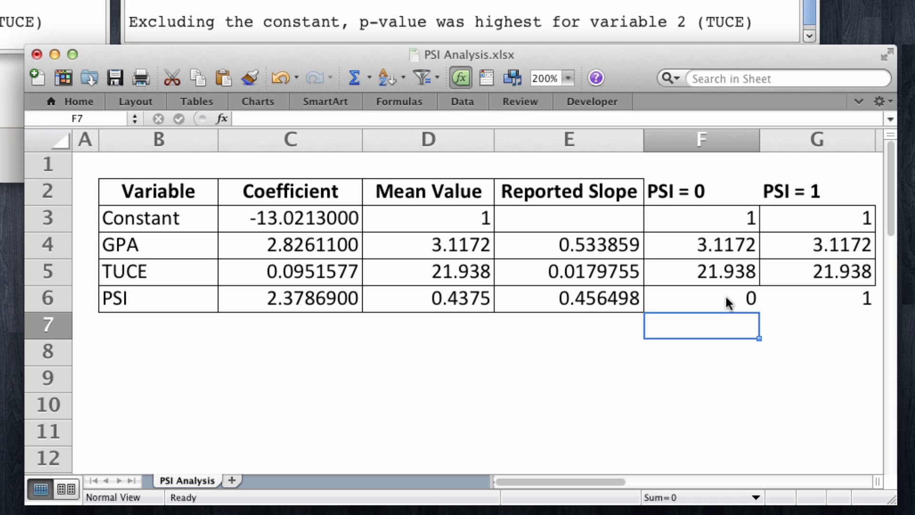
pyautogui.moveTo(725, 298)
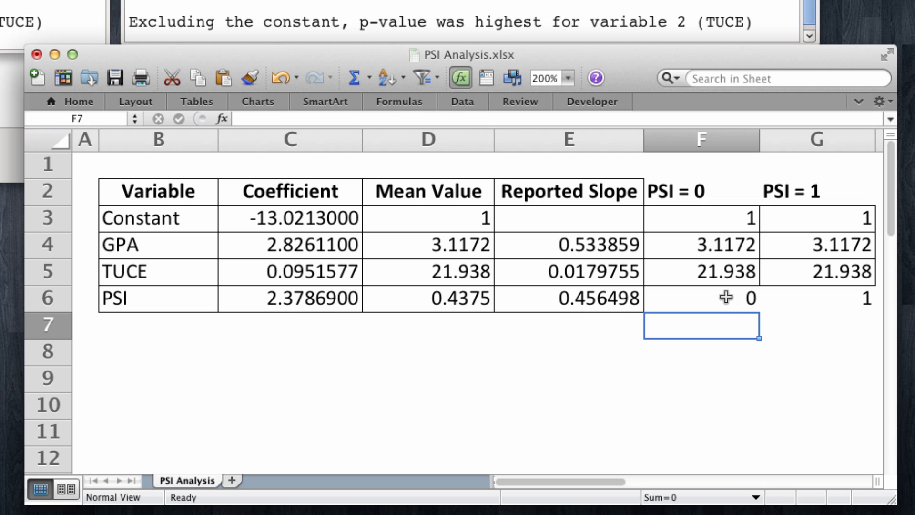
# Add the labels y* in D8 and ln(p/(1-p)) in E8
pyautogui.click(427, 352)
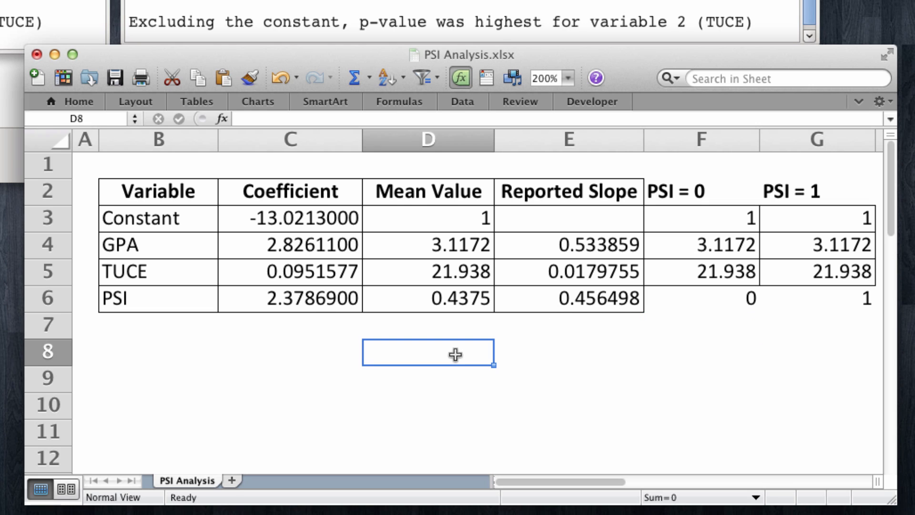
pyautogui.write('y')
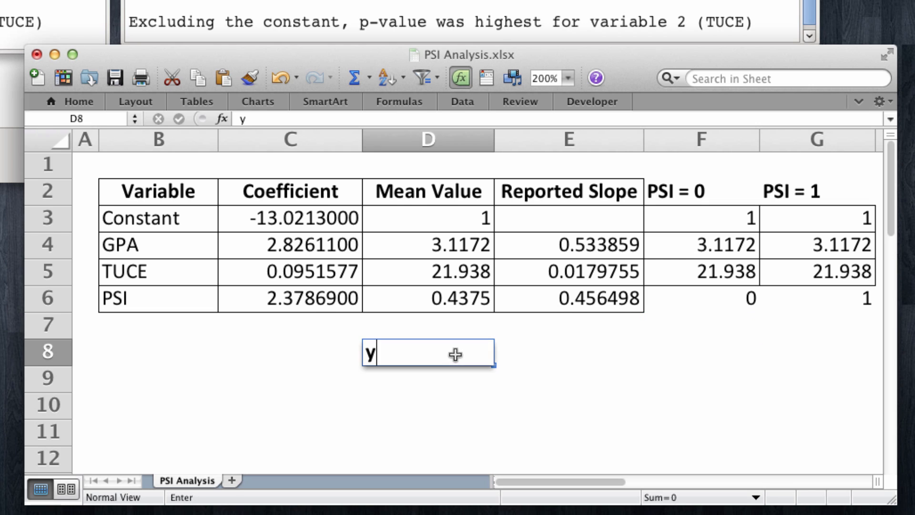
pyautogui.write('*')
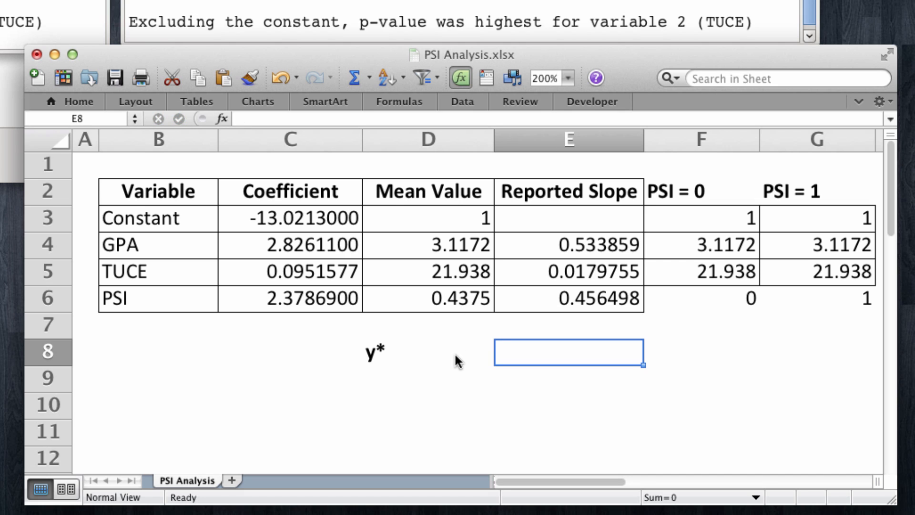
pyautogui.write('ln(')
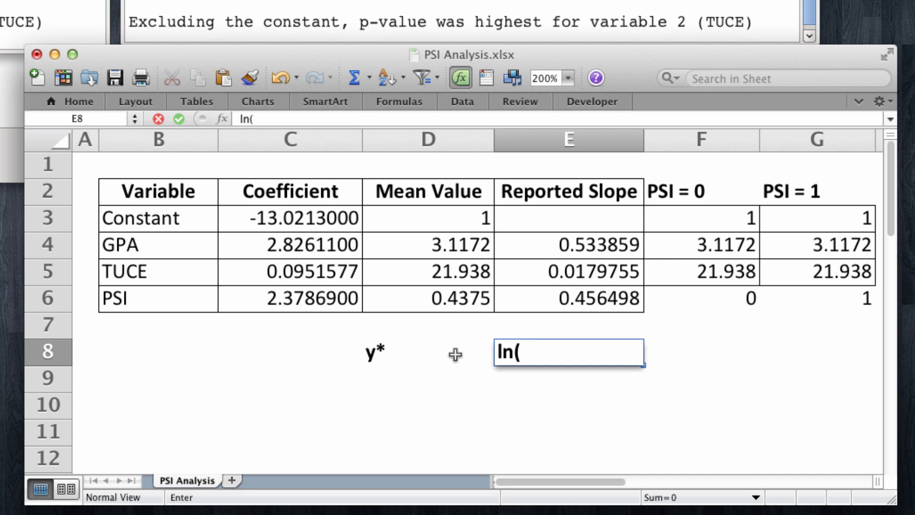
pyautogui.write('p/')
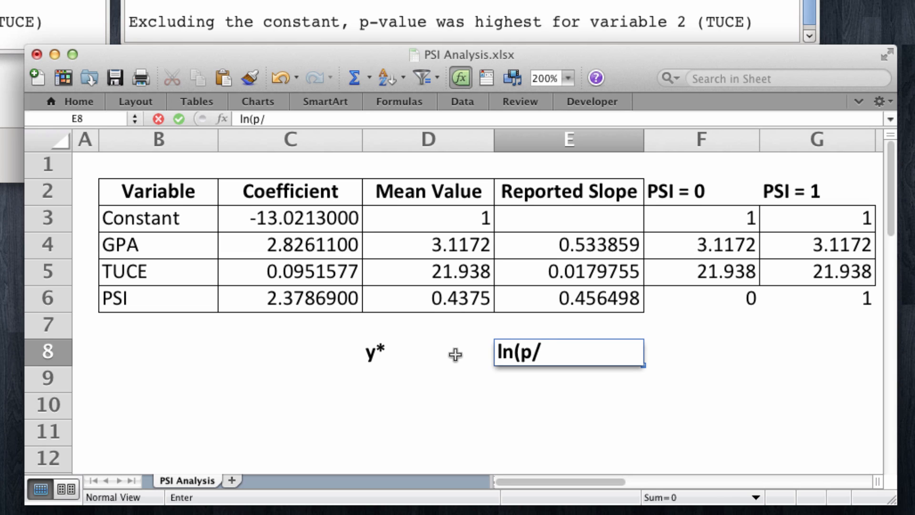
pyautogui.write('(1-')
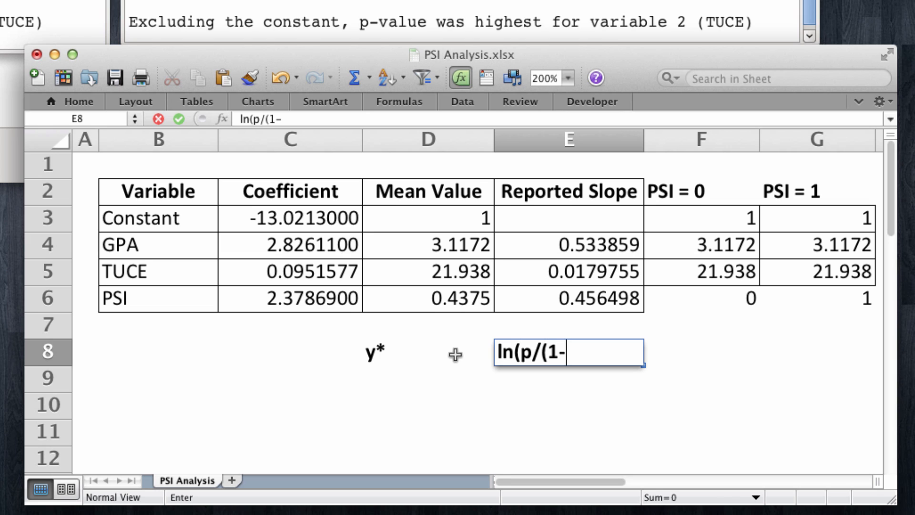
pyautogui.write('p)')
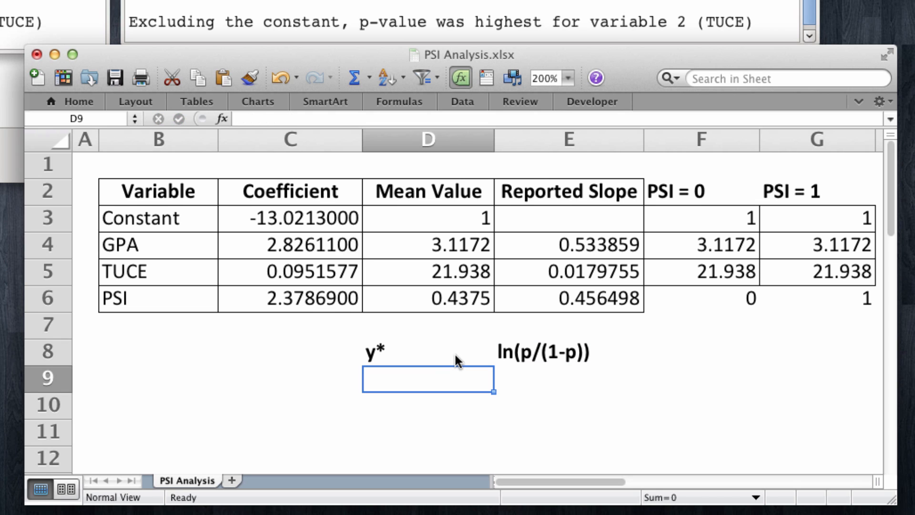
# Compute y* for PSI = 0 in F8 as =SUMPRODUCT(C3:C6,F3:F6), giving -2.1241803
pyautogui.click(701, 352)
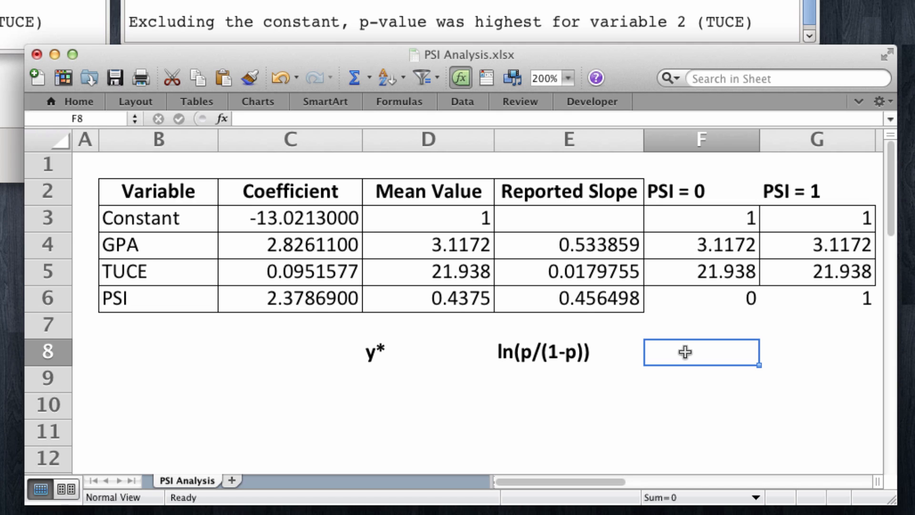
pyautogui.write('=sumproduct(')
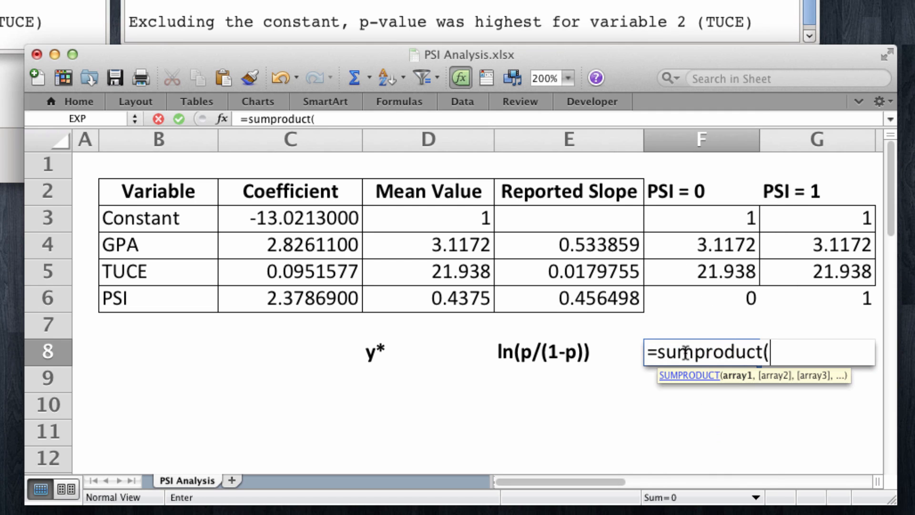
pyautogui.click(288, 244)
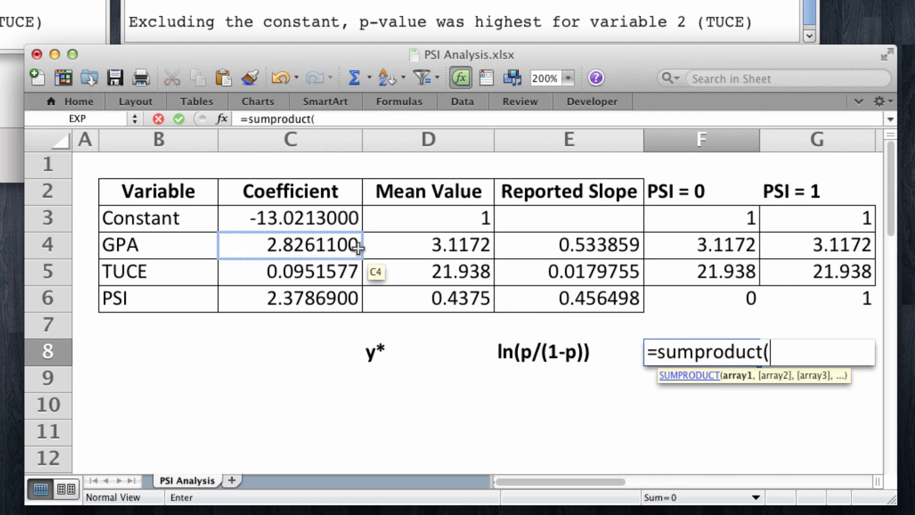
pyautogui.moveTo(289, 217); pyautogui.dragTo(289, 297)
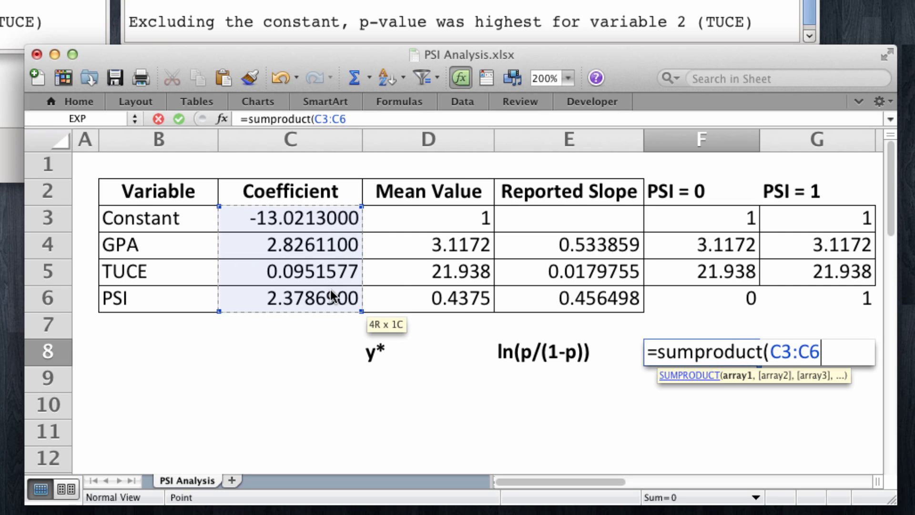
pyautogui.write(',')
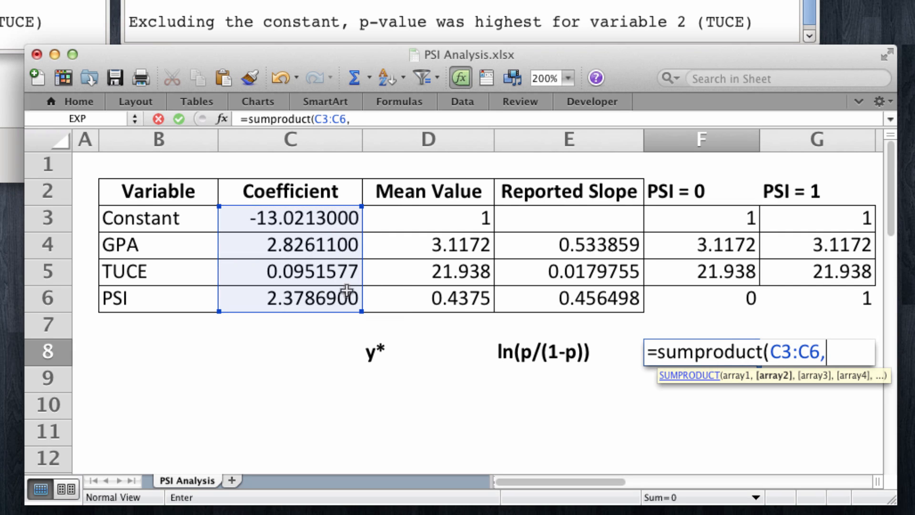
pyautogui.moveTo(700, 218); pyautogui.dragTo(701, 298)
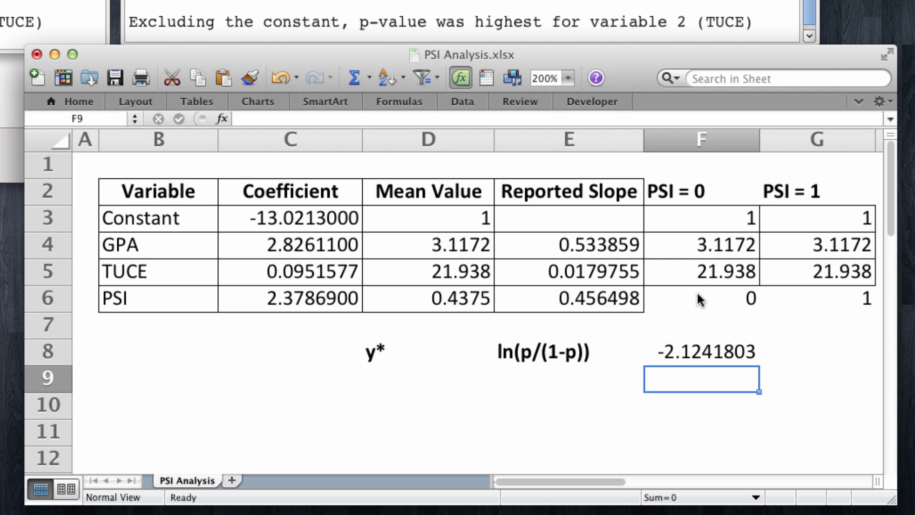
# Compute y* for PSI = 1 in G8 as =SUMPRODUCT(C3:C6,G3:G6), giving 0.25450971
pyautogui.click(817, 351)
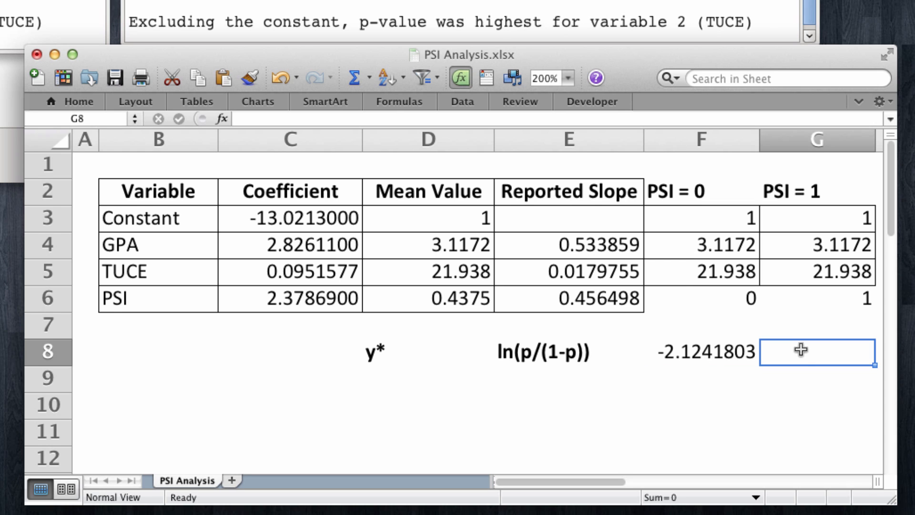
pyautogui.write('=sumpRODUCT')
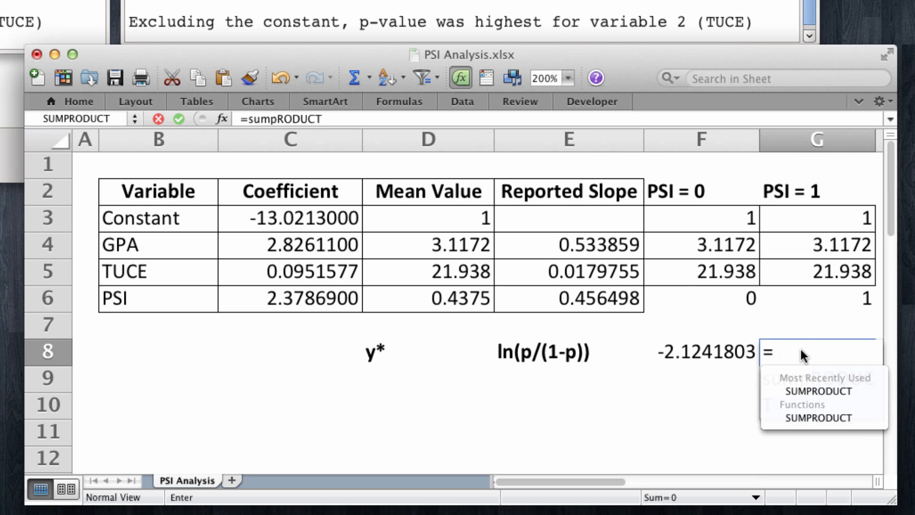
pyautogui.write('sumproduct(C3:C6,')
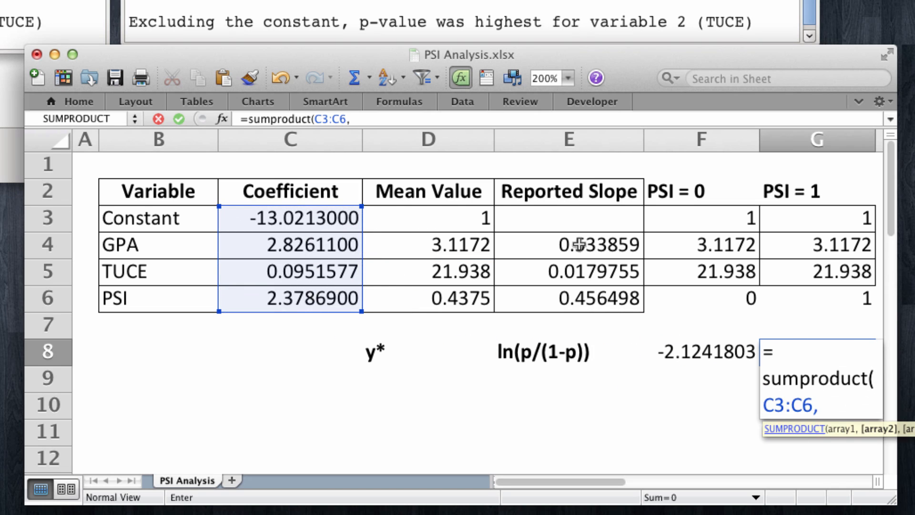
pyautogui.moveTo(817, 217); pyautogui.dragTo(817, 297)
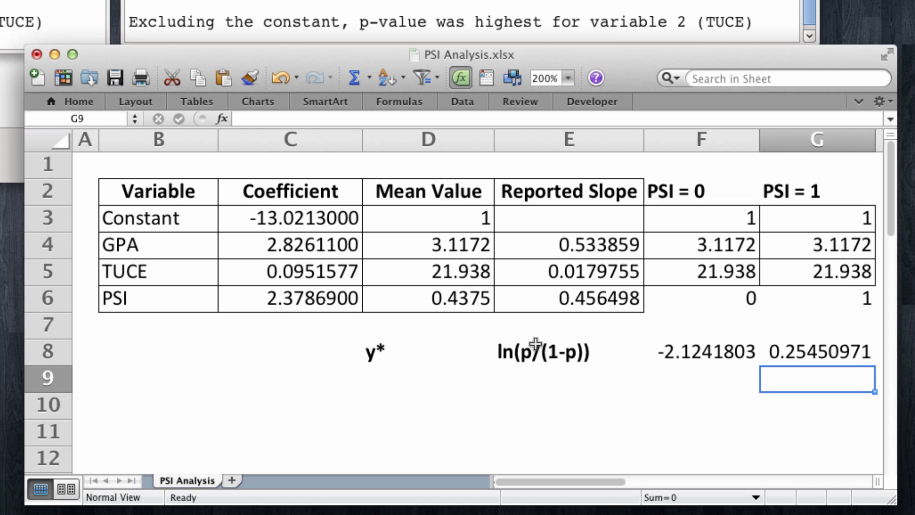
# Label row 9 with p in D9 and the text exp(y*)/(1+exp(y*)) in E9
pyautogui.write('p')
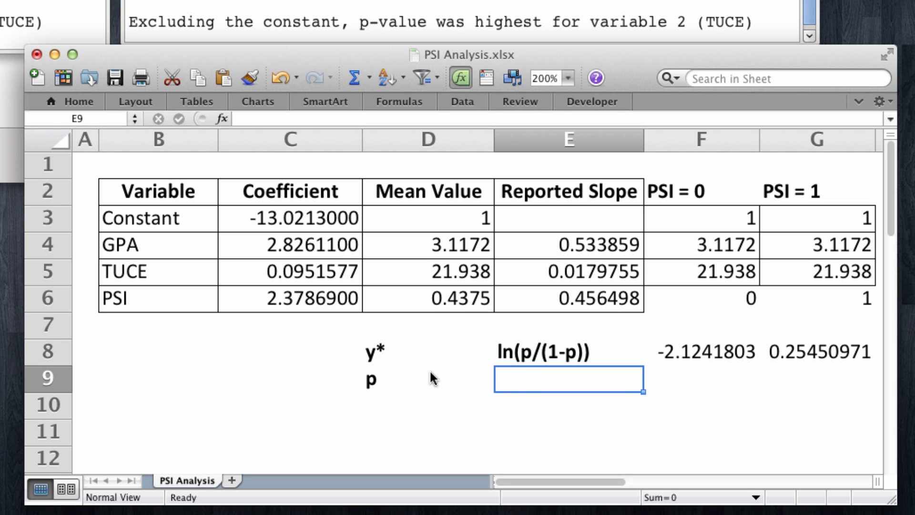
pyautogui.write('exp')
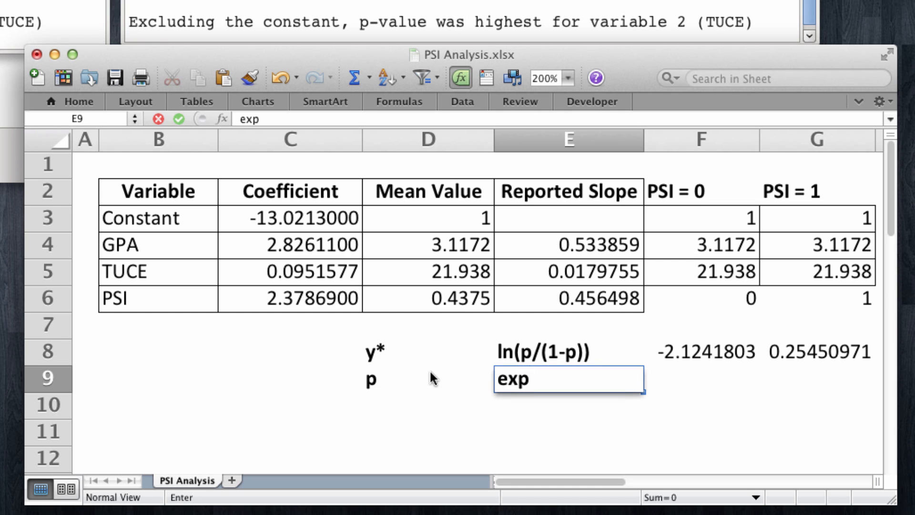
pyautogui.write('(y*')
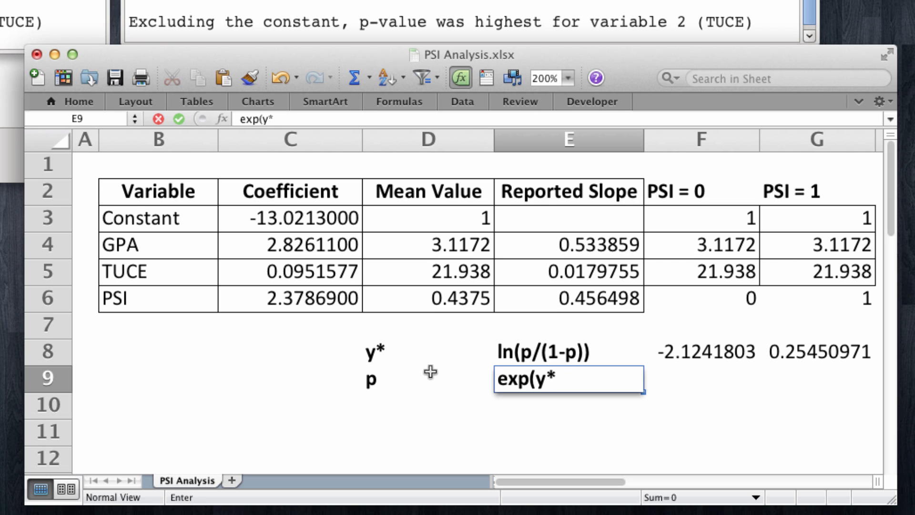
pyautogui.write('/(')
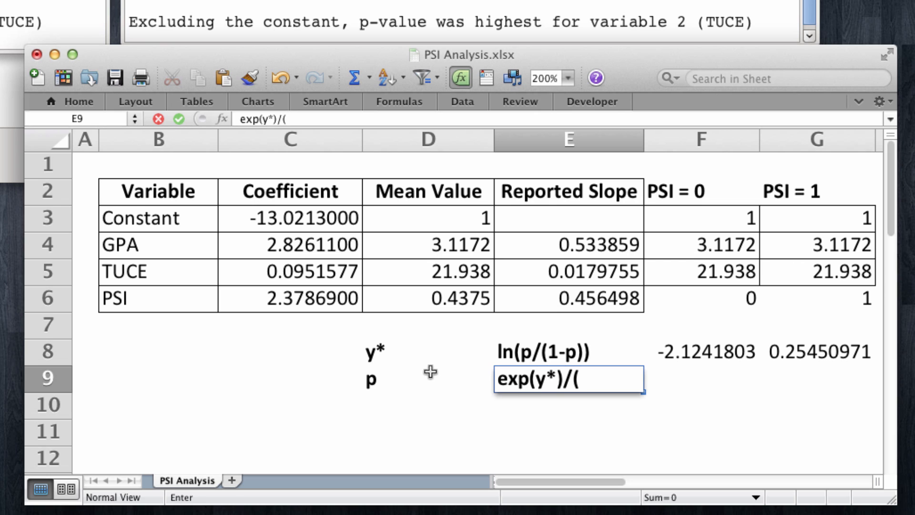
pyautogui.write('1+')
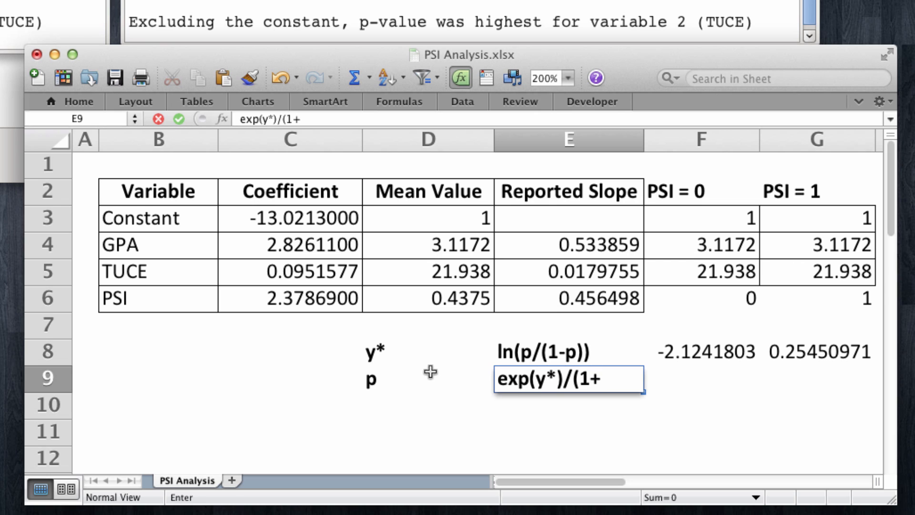
pyautogui.write('exp(y')
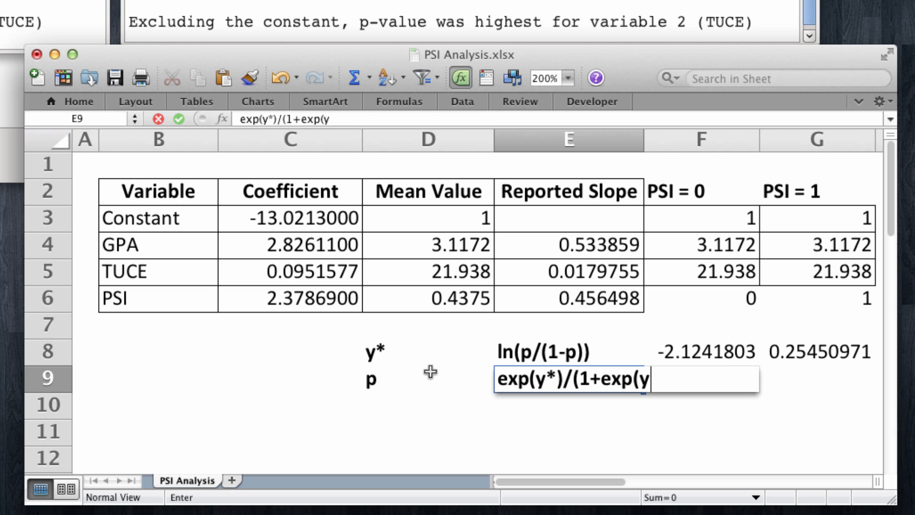
pyautogui.write('*))')
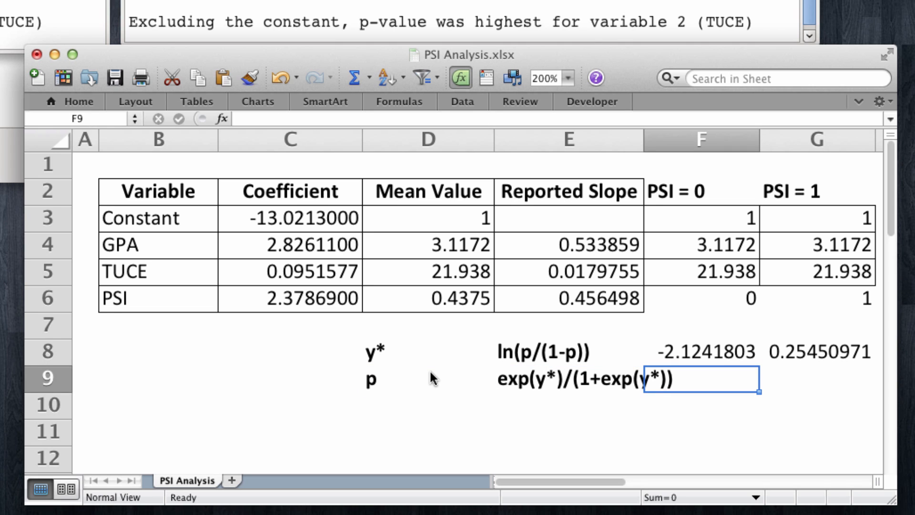
# Enter =EXP(F8)/(1+EXP(F8)) in F9 to get the PSI = 0 probability 0.10676874
pyautogui.write('=exp')
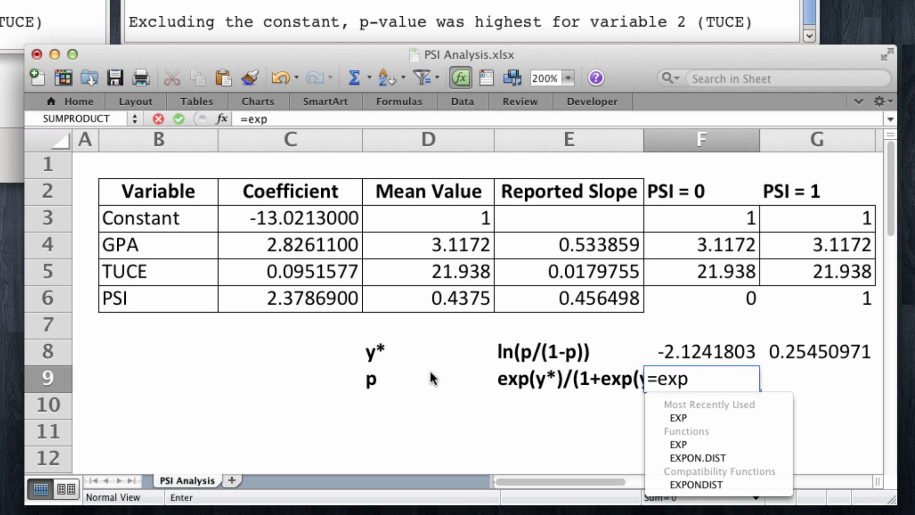
pyautogui.click(701, 351)
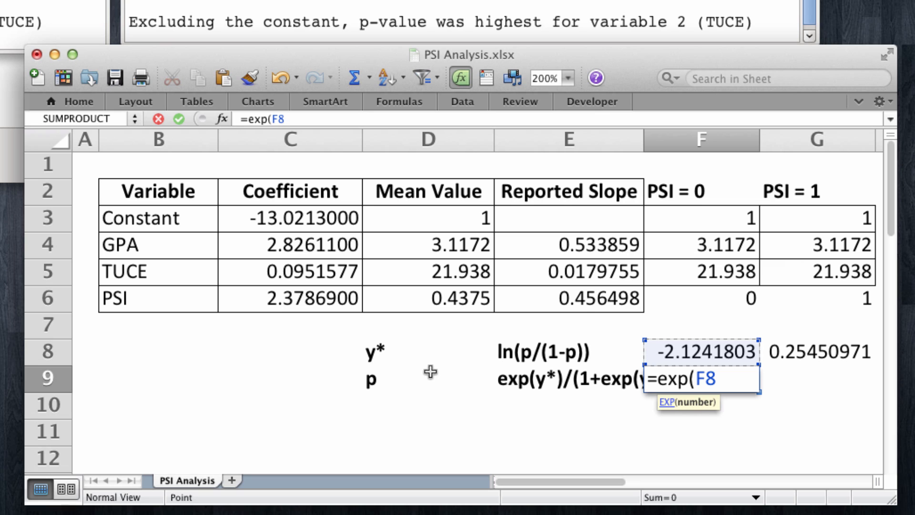
pyautogui.write(')/(')
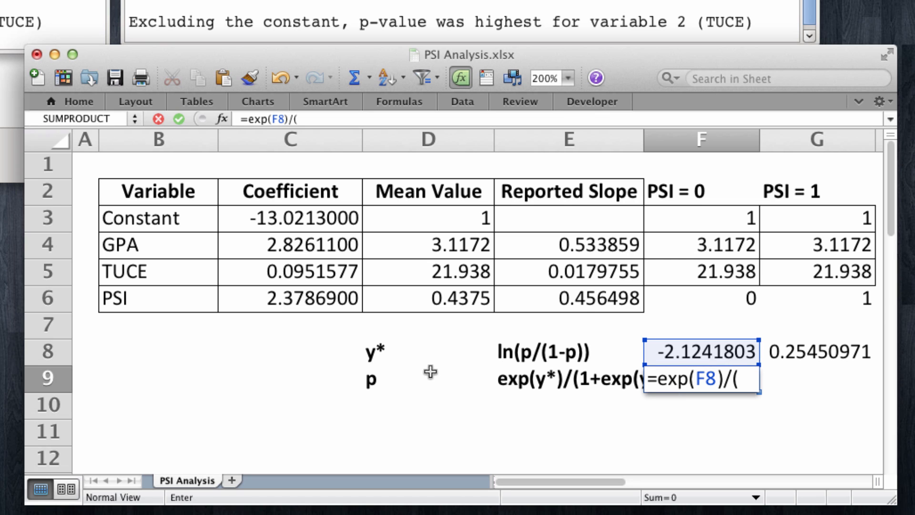
pyautogui.write('1+e')
pyautogui.click(816, 431)
pyautogui.write('=G9-')
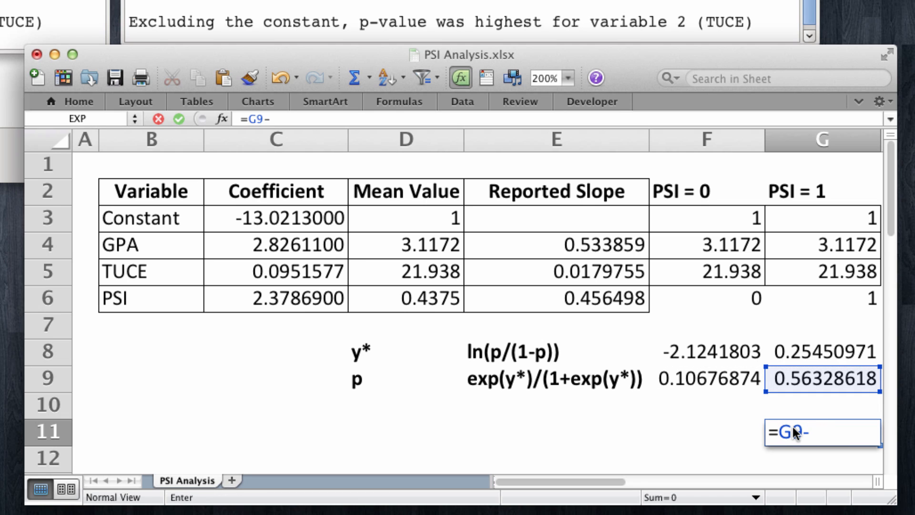
# Complete =G9-F9 in G11, yielding 0.45651744 to compare with the slope 0.456498
pyautogui.click(706, 378)
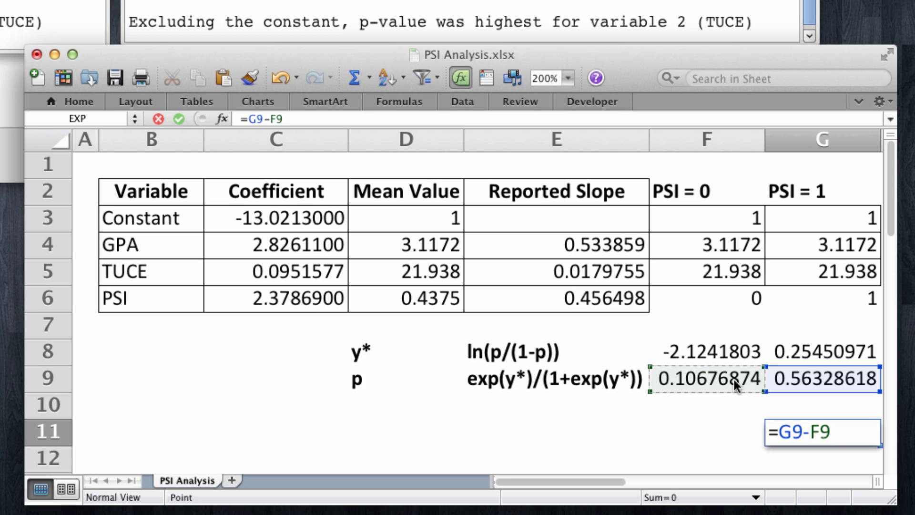
pyautogui.press('enter')
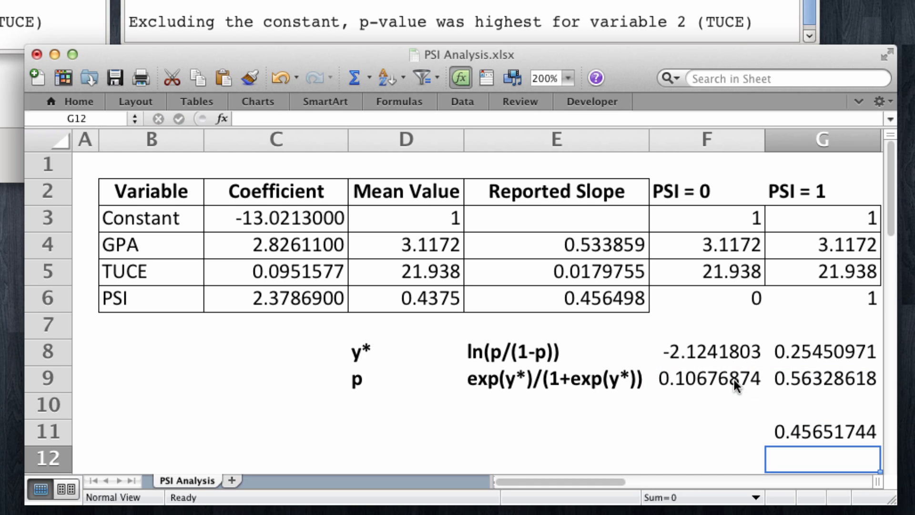
pyautogui.moveTo(773, 298); pyautogui.dragTo(811, 296)
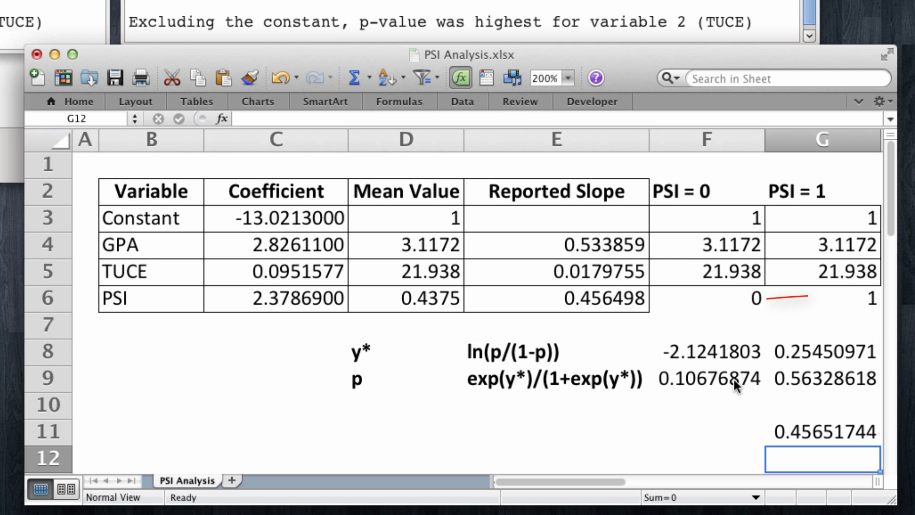
pyautogui.moveTo(781, 297); pyautogui.dragTo(858, 303)
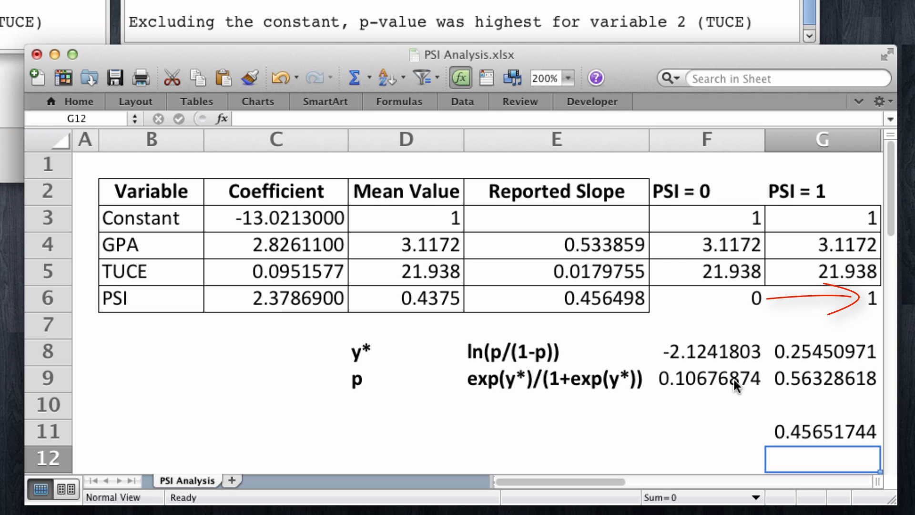